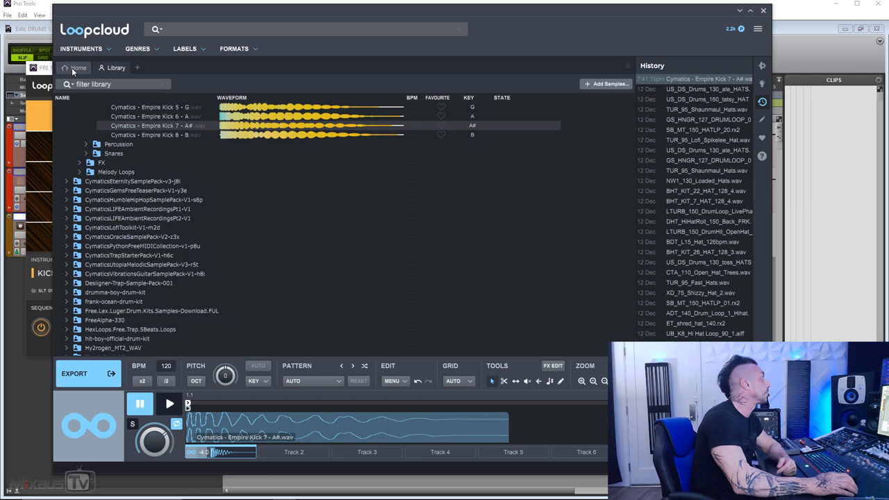
# Browse the Loopcloud home page and sample library, then audition the kick pad
pyautogui.click(78, 68)
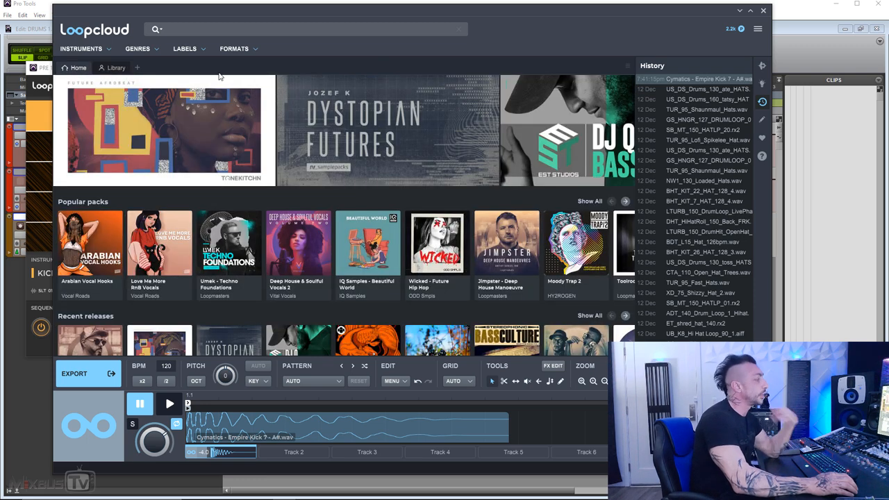
pyautogui.click(116, 68)
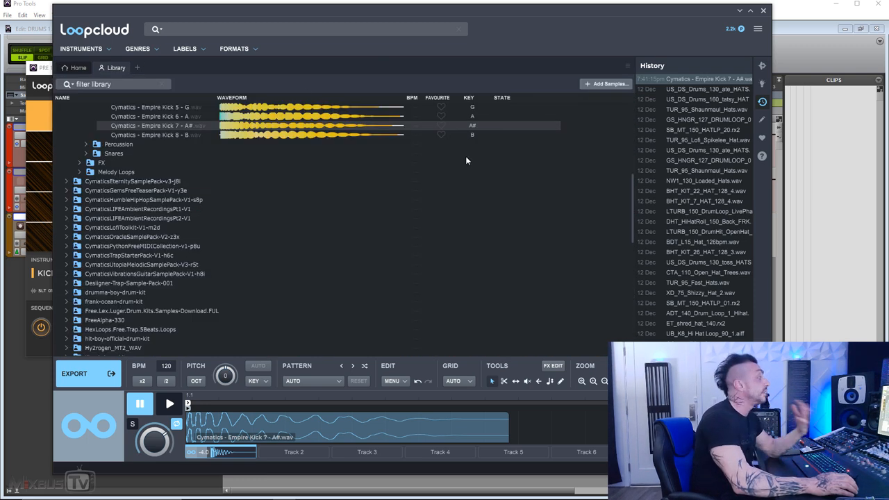
pyautogui.moveTo(498, 189)
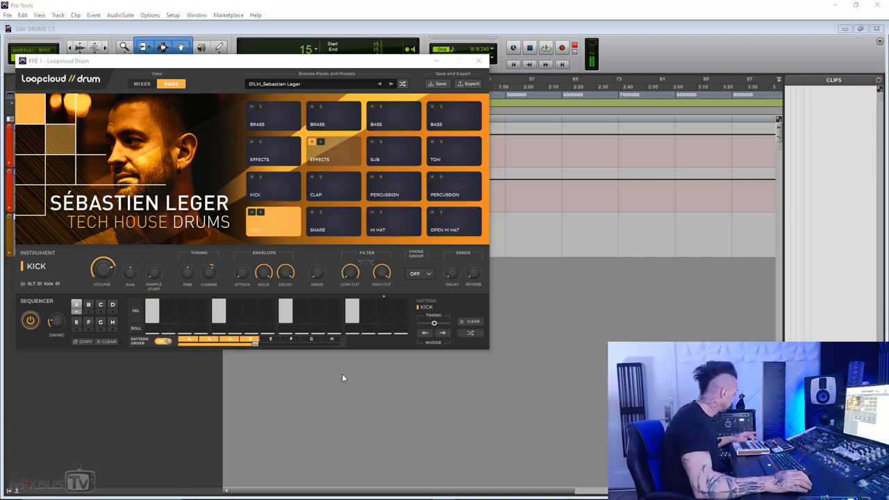
pyautogui.moveTo(367, 393)
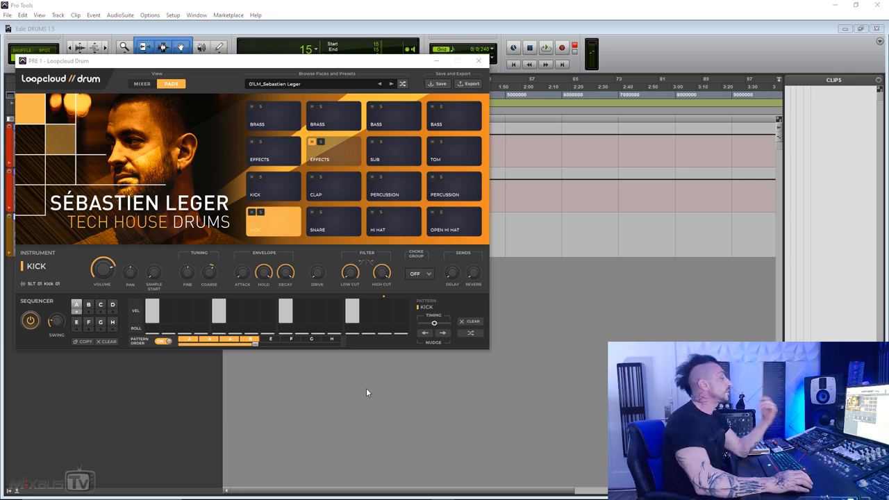
pyautogui.moveTo(332, 385)
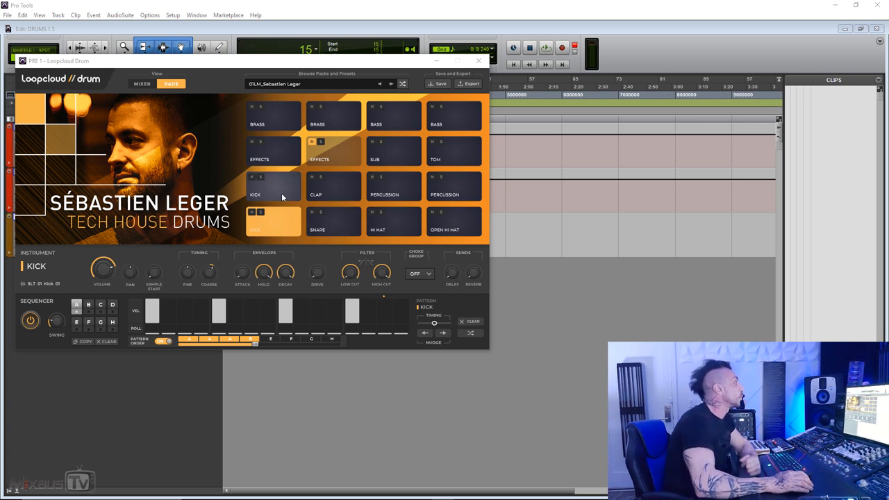
pyautogui.click(142, 83)
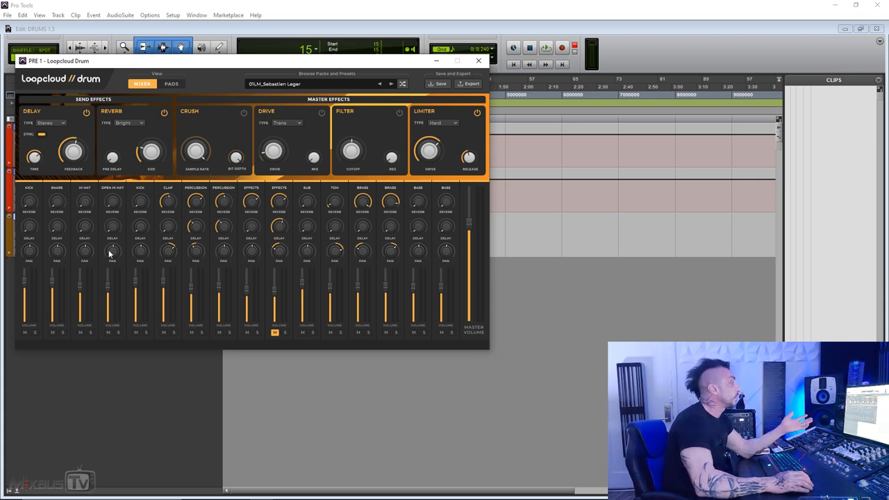
pyautogui.moveTo(121, 223)
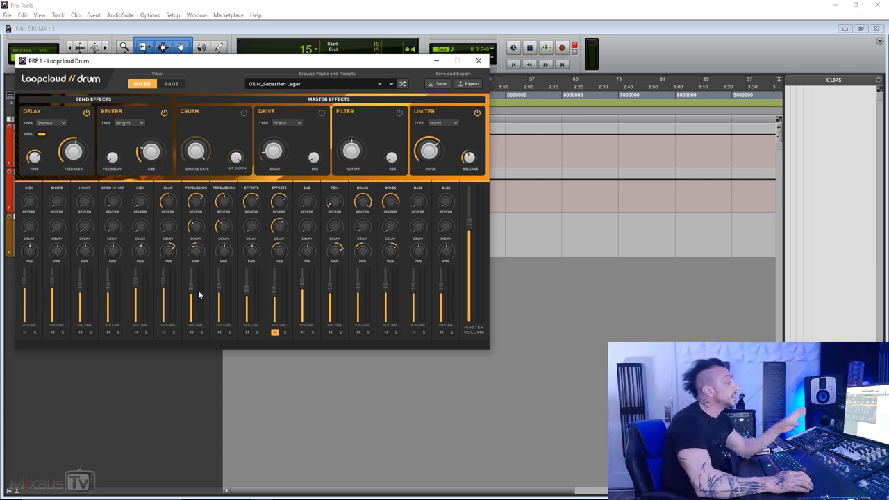
pyautogui.moveTo(238, 245)
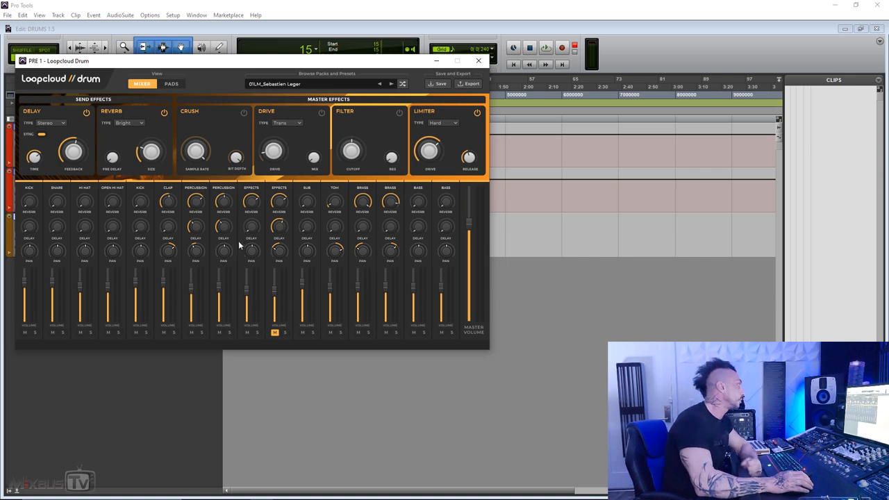
# Back on the pads, pick different patterns for the kick's pattern-order chain slots
pyautogui.click(170, 83)
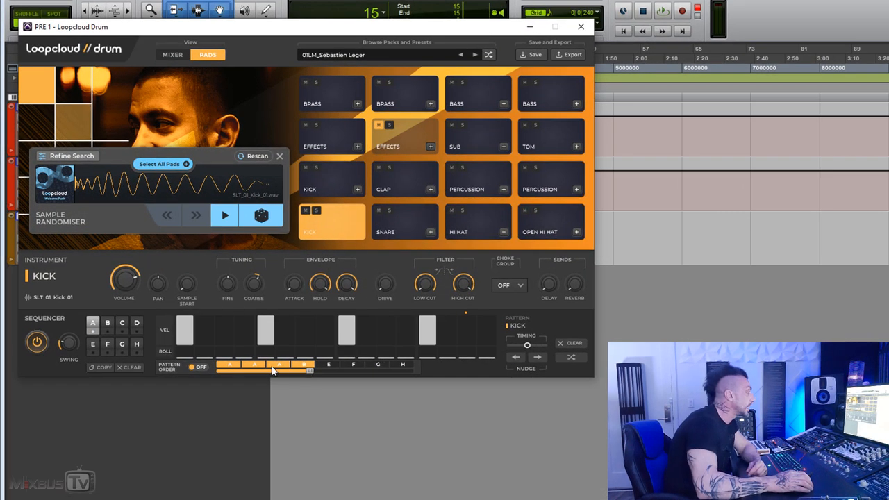
pyautogui.click(255, 372)
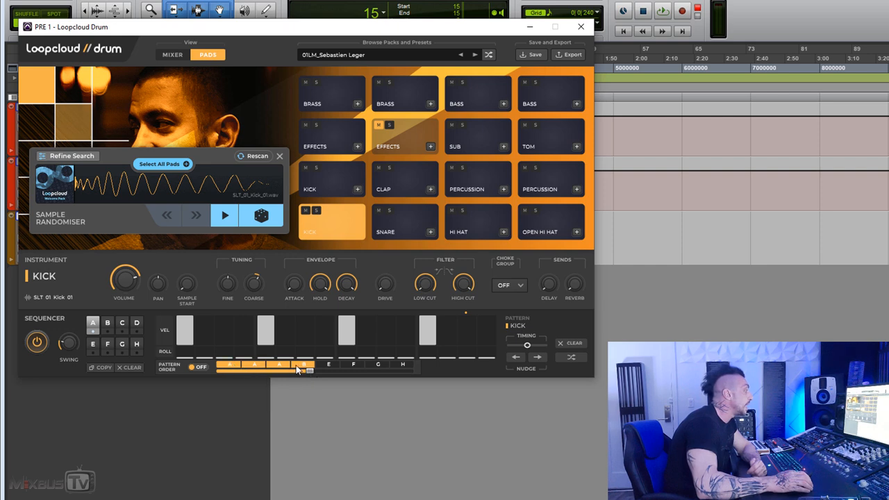
pyautogui.click(303, 366)
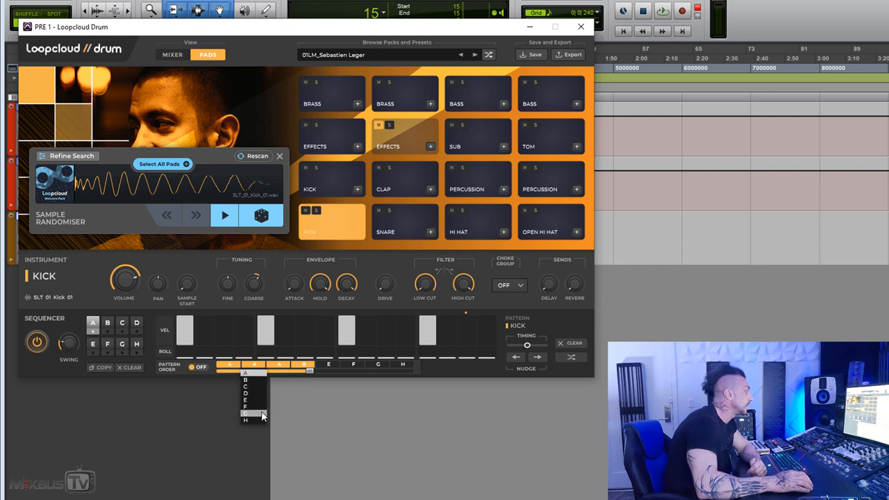
pyautogui.click(263, 415)
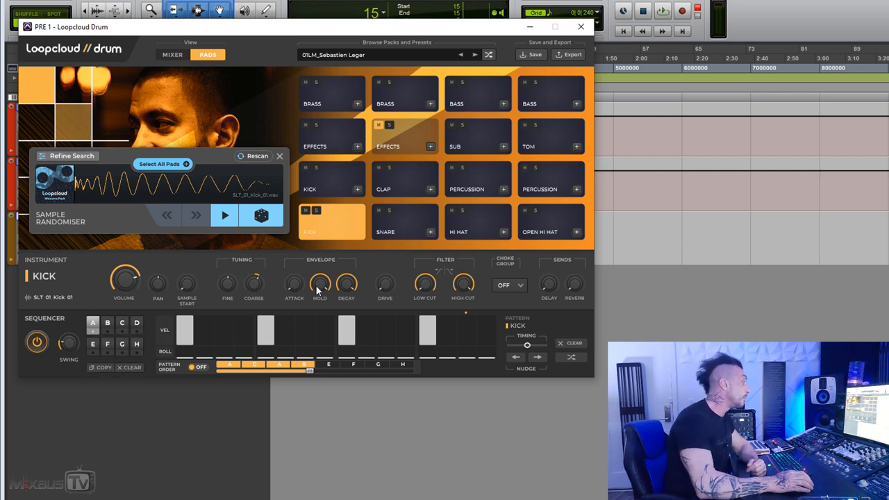
pyautogui.moveTo(276, 267)
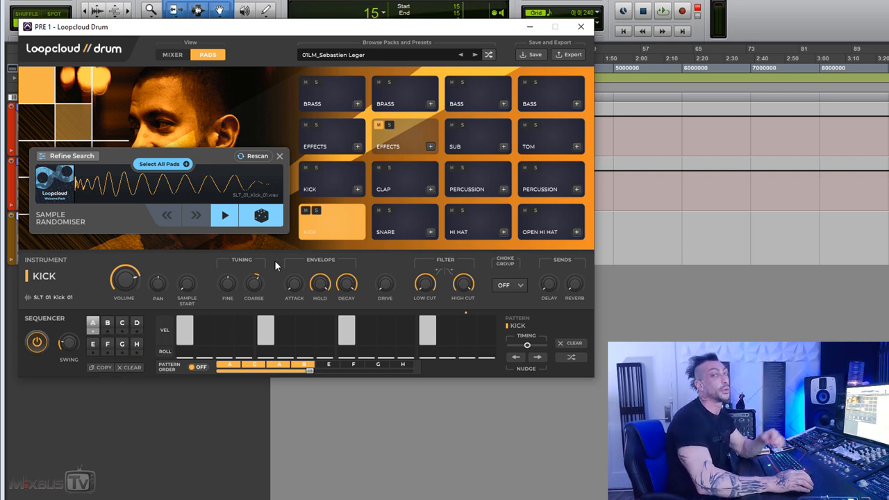
pyautogui.moveTo(293, 228)
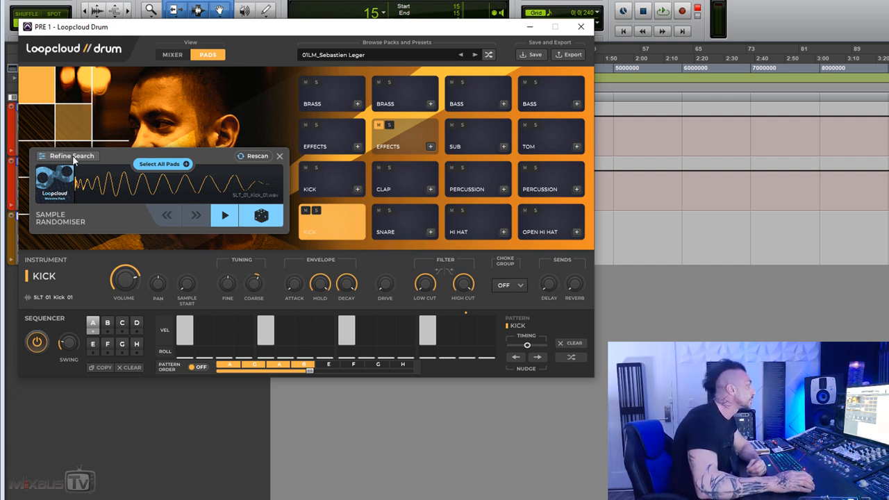
# Expand Refine Search to reveal the Kick instrument and Tech House genre filters
pyautogui.click(72, 156)
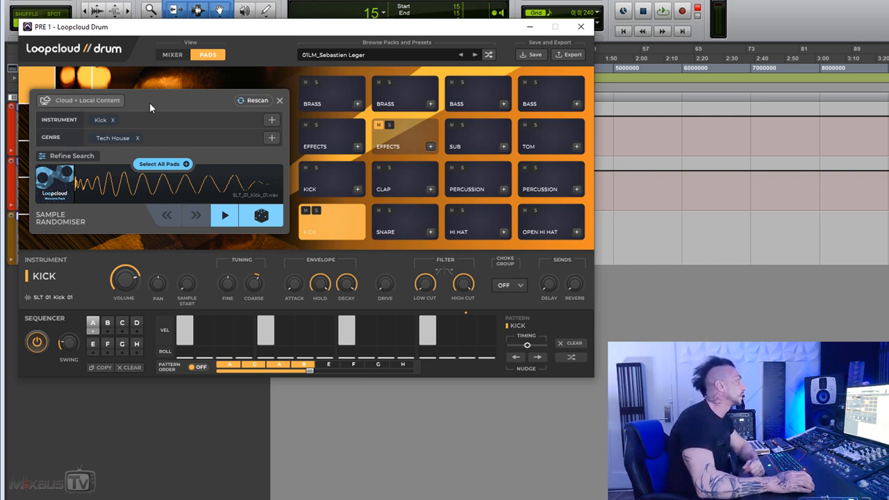
pyautogui.moveTo(160, 104)
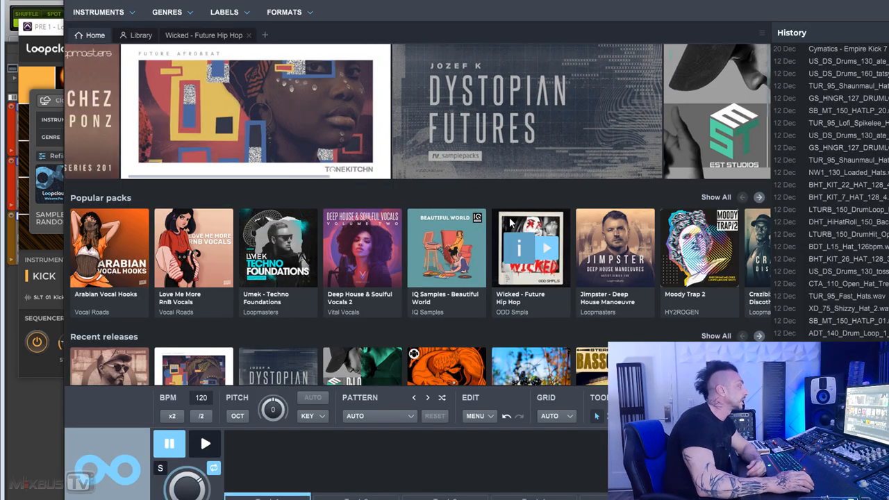
pyautogui.scroll(-3)
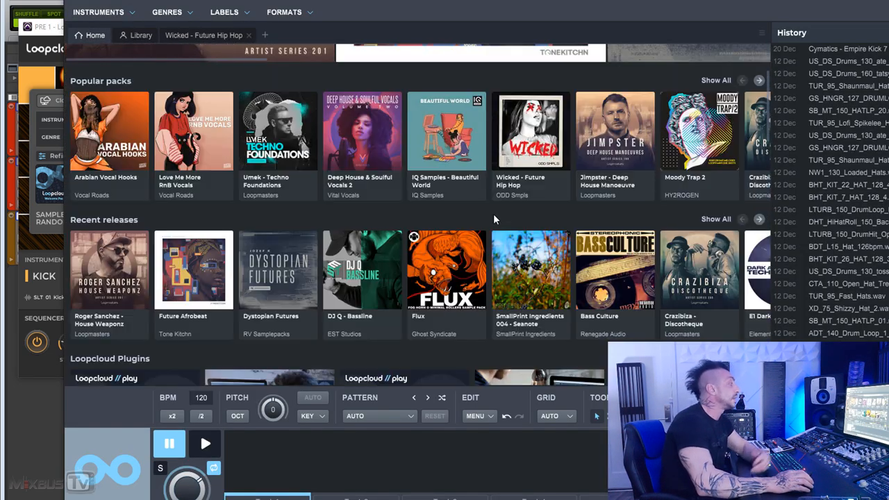
pyautogui.scroll(-3)
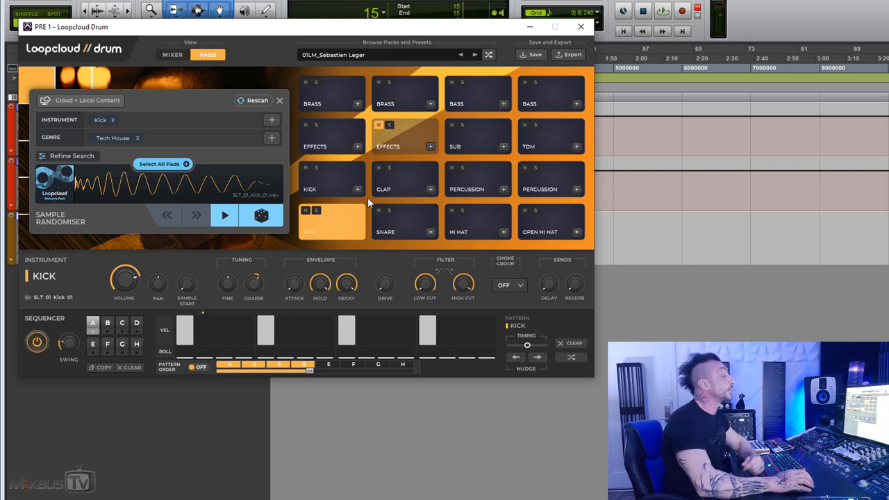
pyautogui.moveTo(255, 173)
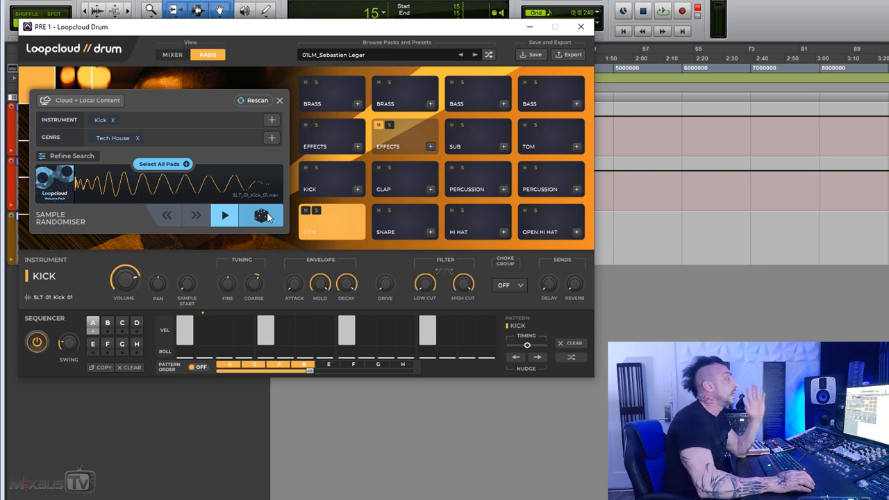
# Roll random Tech House kick samples until the pad holds svsl kick 03
pyautogui.click(261, 215)
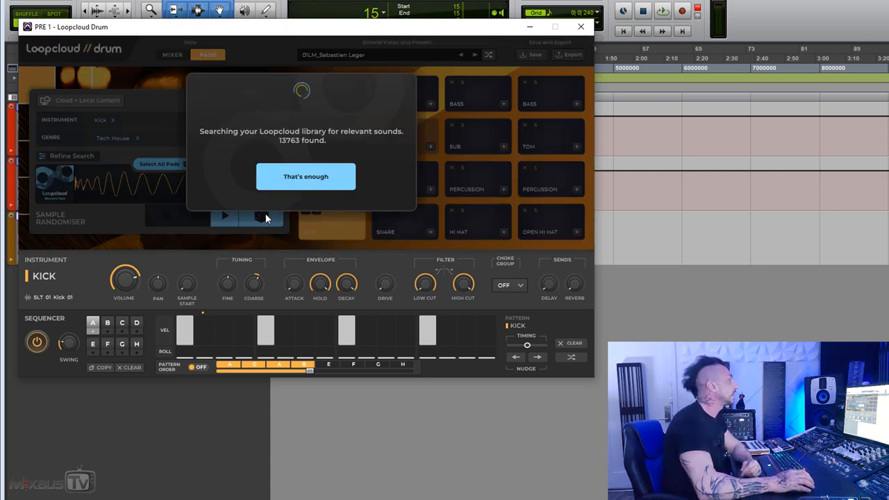
pyautogui.click(305, 176)
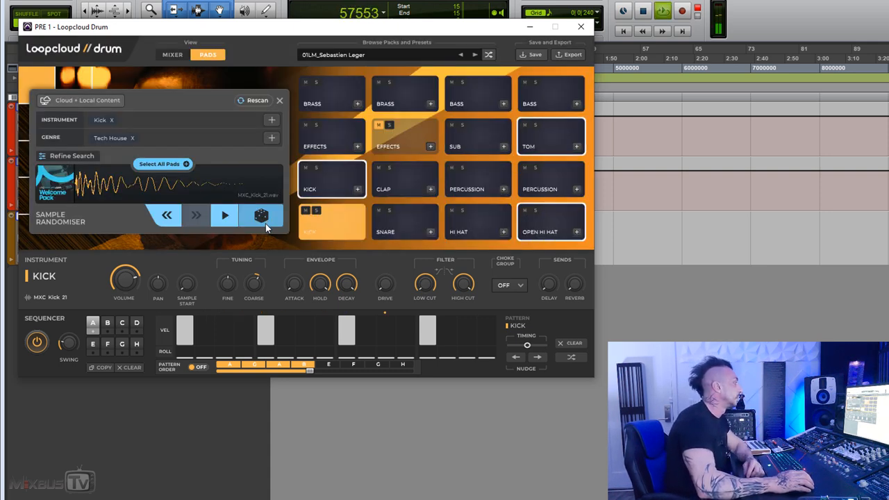
pyautogui.click(261, 216)
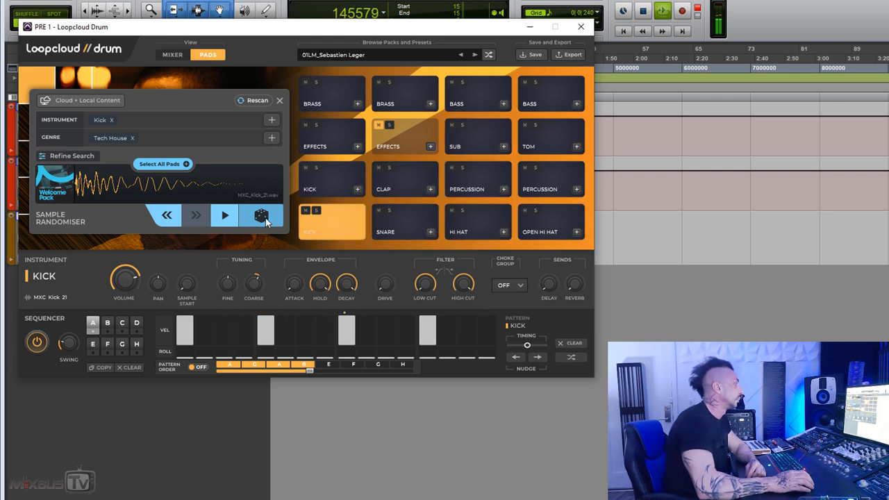
pyautogui.click(261, 215)
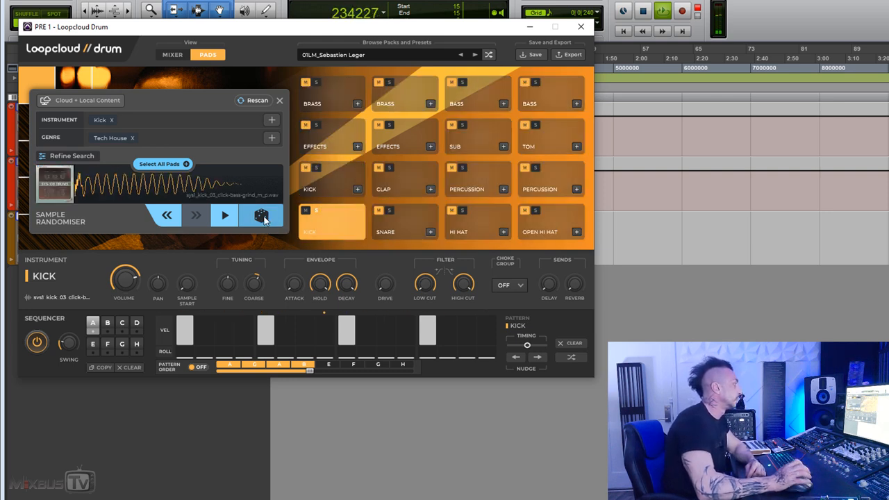
pyautogui.click(261, 215)
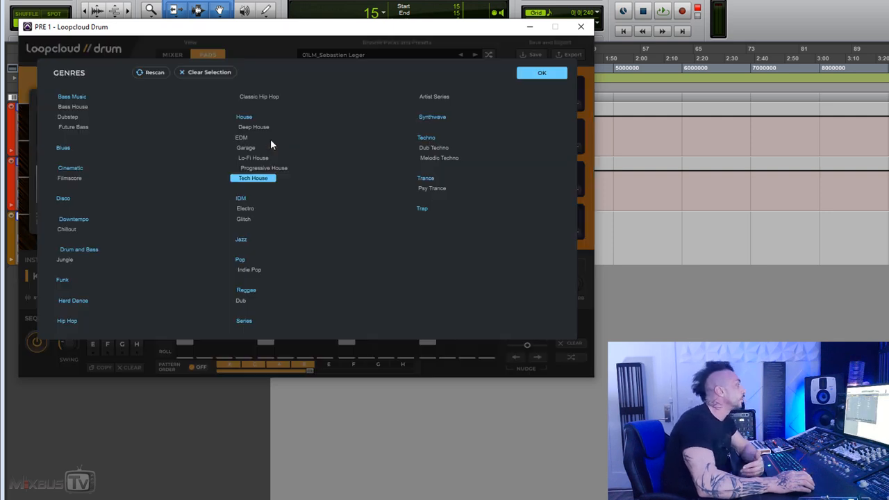
pyautogui.moveTo(157, 223)
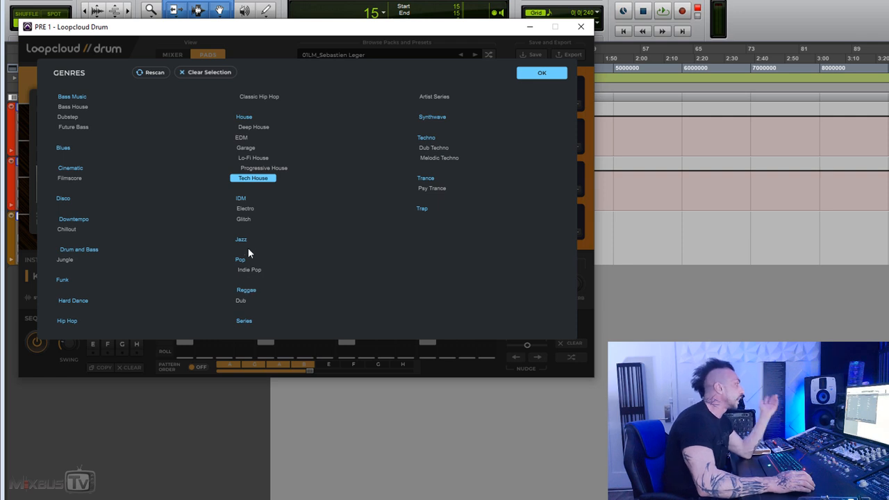
pyautogui.moveTo(178, 151)
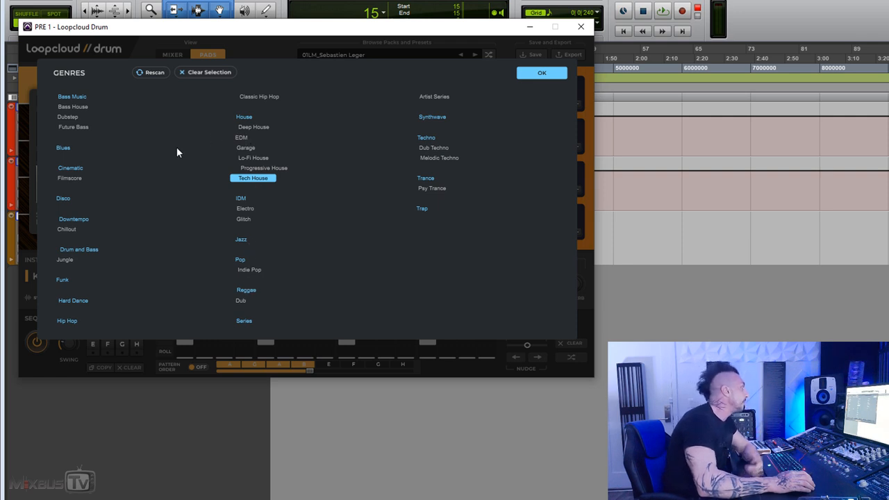
# Confirm Tech House as the randomiser's only genre filter
pyautogui.click(542, 72)
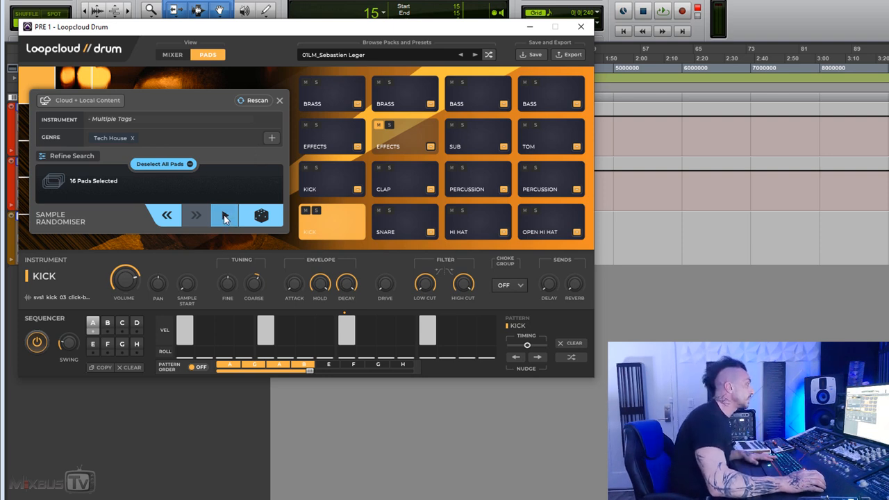
# Roll several random samples onto the clap pad, then one onto the first percussion pad
pyautogui.click(223, 215)
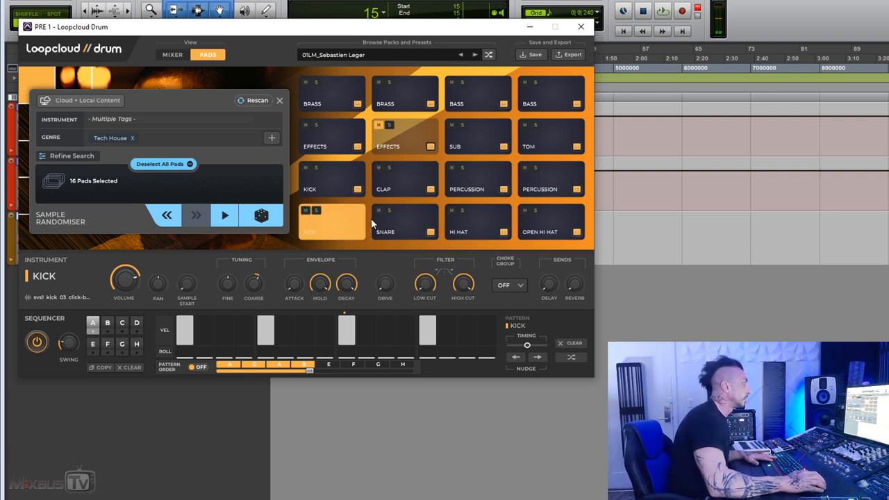
pyautogui.click(260, 215)
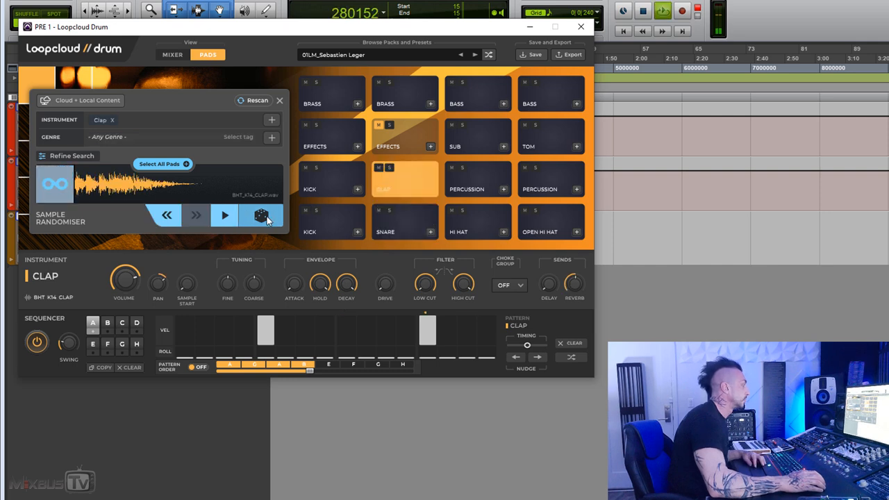
pyautogui.click(261, 216)
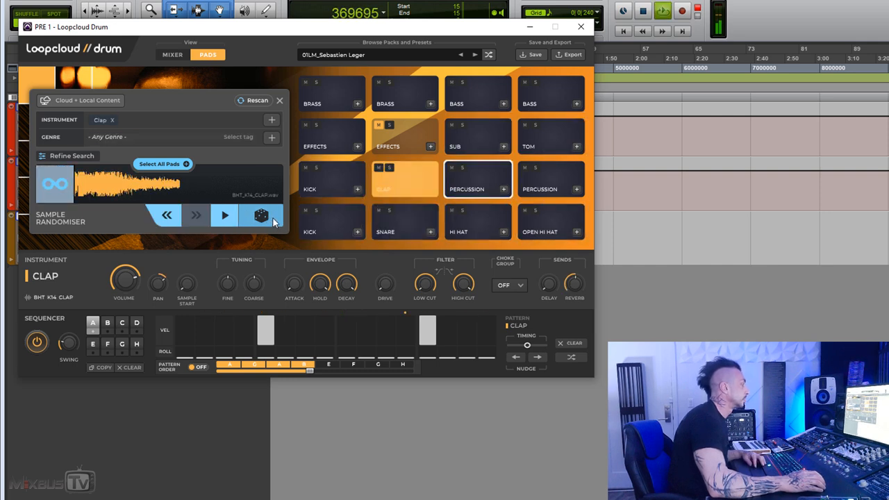
pyautogui.click(261, 216)
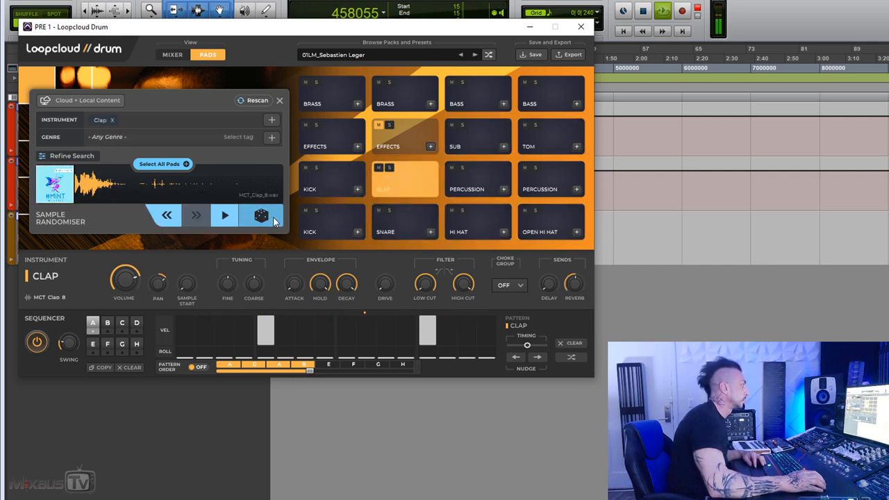
pyautogui.click(260, 215)
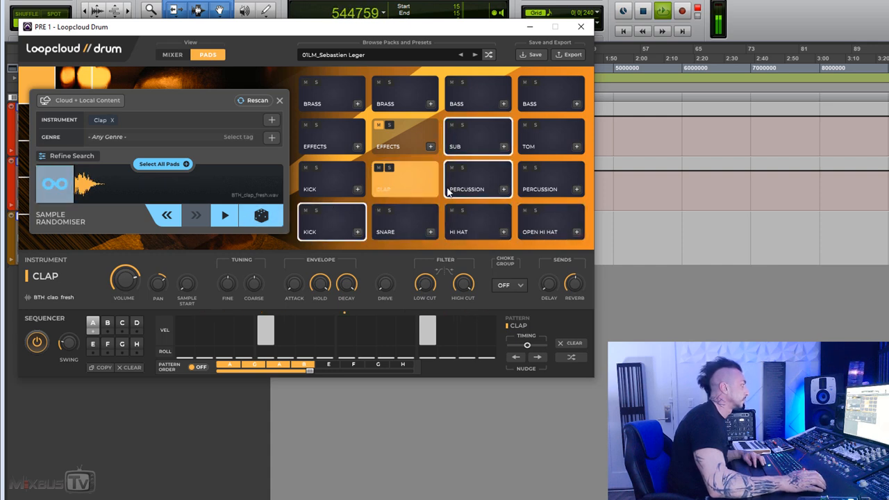
pyautogui.click(261, 215)
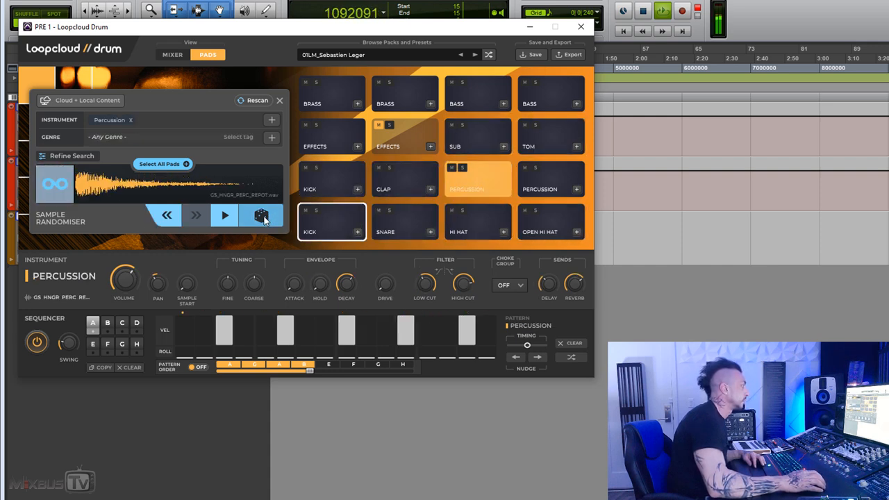
pyautogui.click(260, 215)
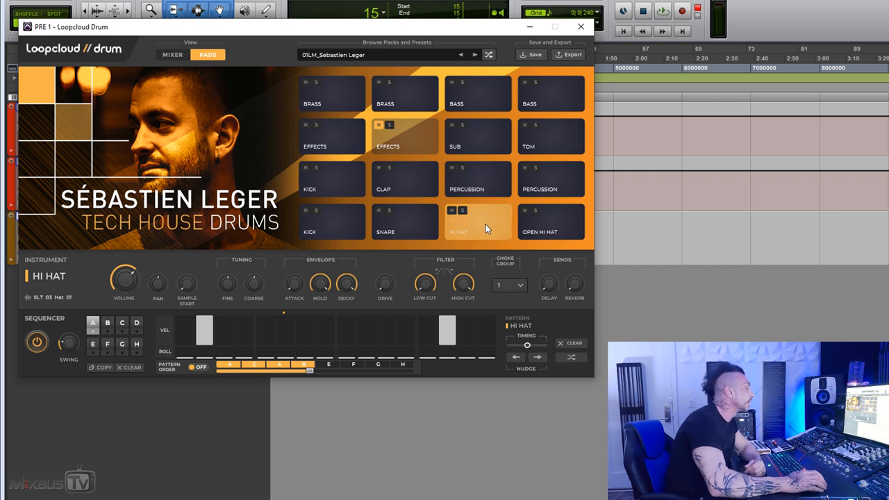
# Reopen the randomiser on the hi-hat, then move to the open hi-hat pad
pyautogui.click(478, 221)
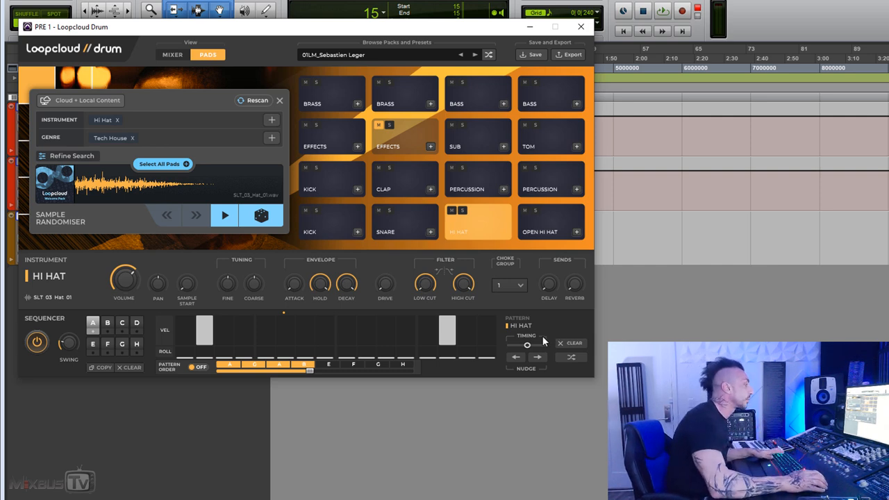
pyautogui.click(549, 221)
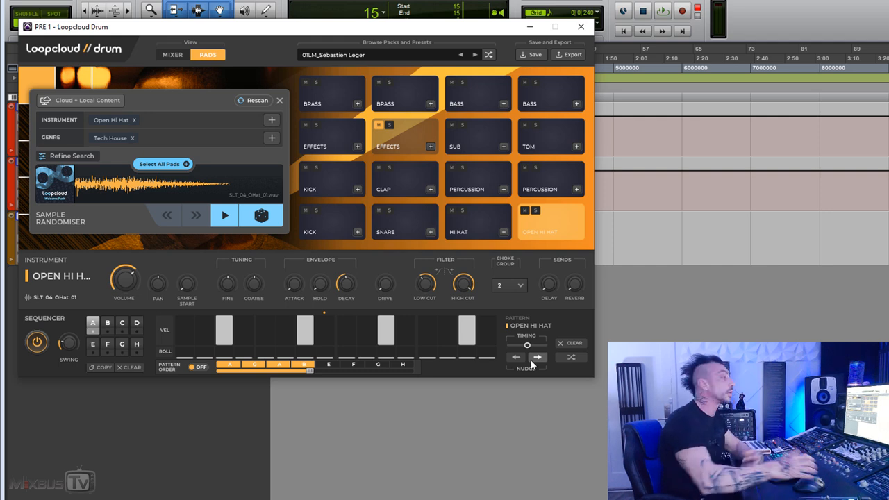
pyautogui.moveTo(556, 316)
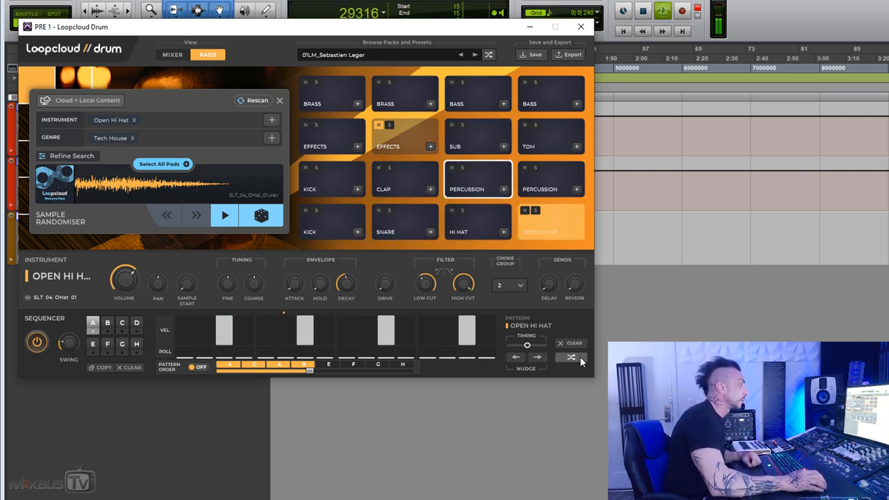
# Shuffle the open hi-hat's step pattern twice into a new random rhythm
pyautogui.click(571, 357)
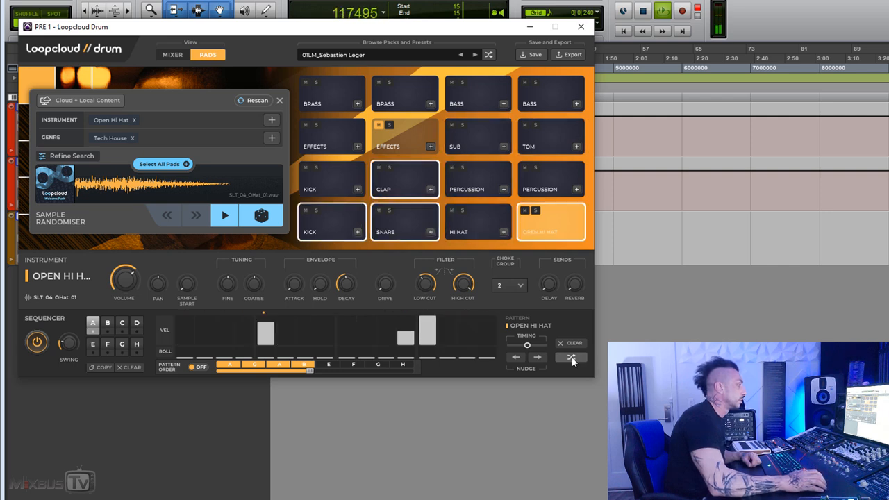
pyautogui.click(571, 358)
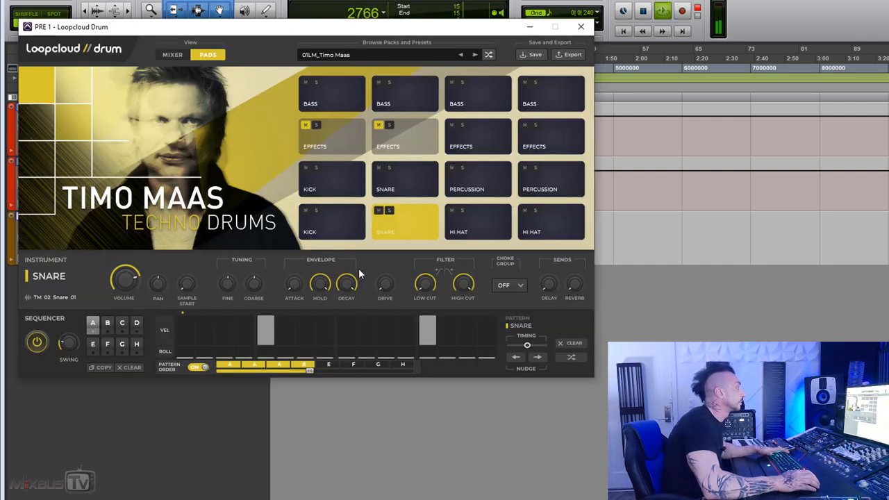
# Clear the Techno filter and roll snares until the pad holds LP24 Snare Oneshot 19
pyautogui.click(331, 221)
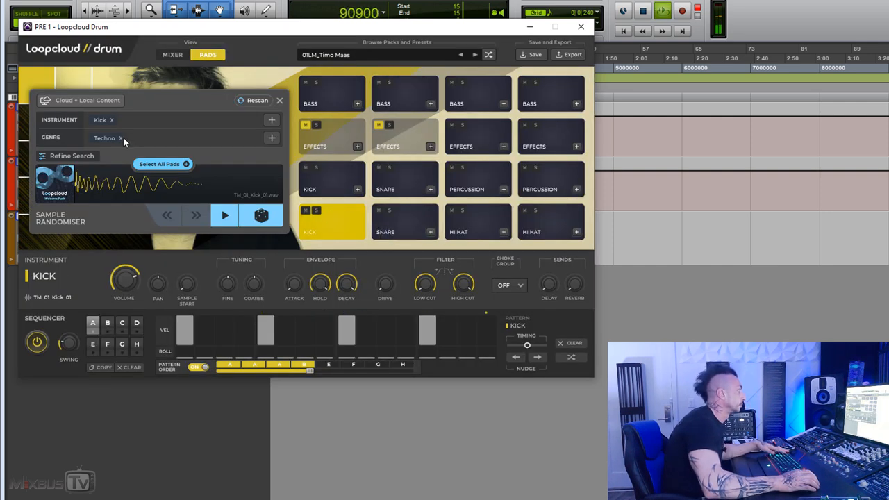
pyautogui.click(405, 221)
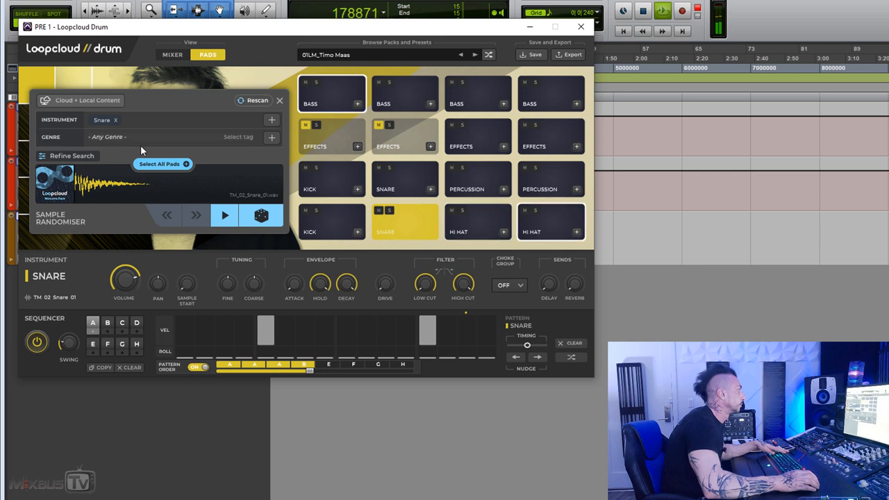
pyautogui.click(261, 216)
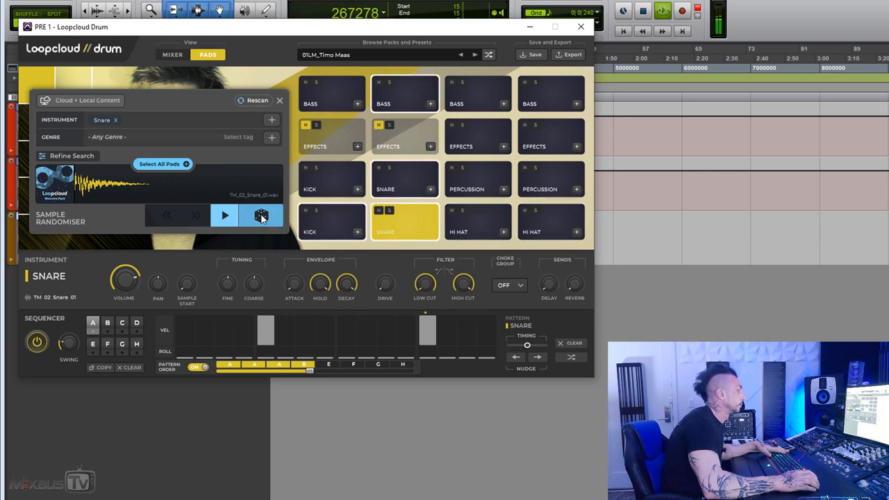
pyautogui.click(262, 216)
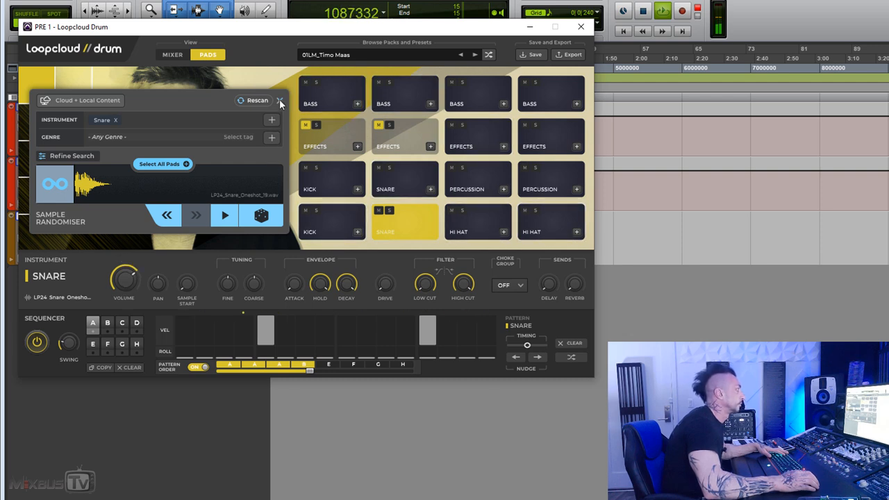
pyautogui.click(281, 100)
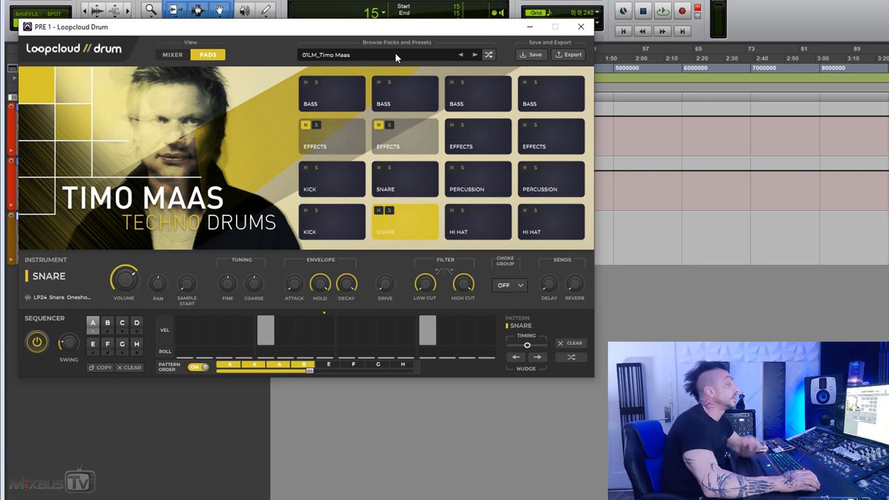
# Load Percussion Kit from the browser's Starter Kits list and return to the pads
pyautogui.click(396, 55)
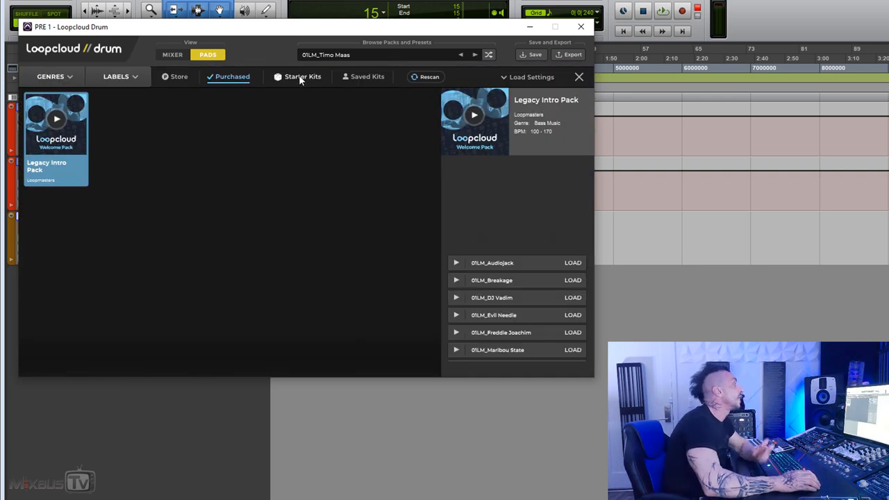
pyautogui.click(303, 77)
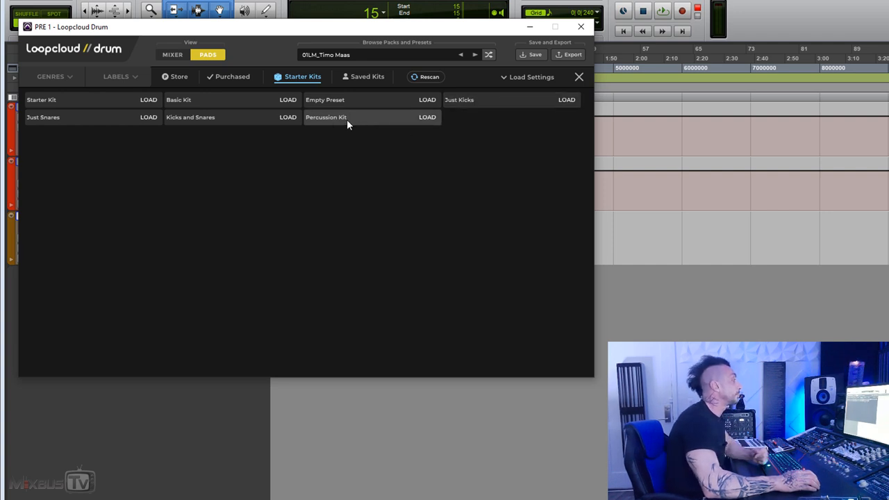
pyautogui.click(326, 117)
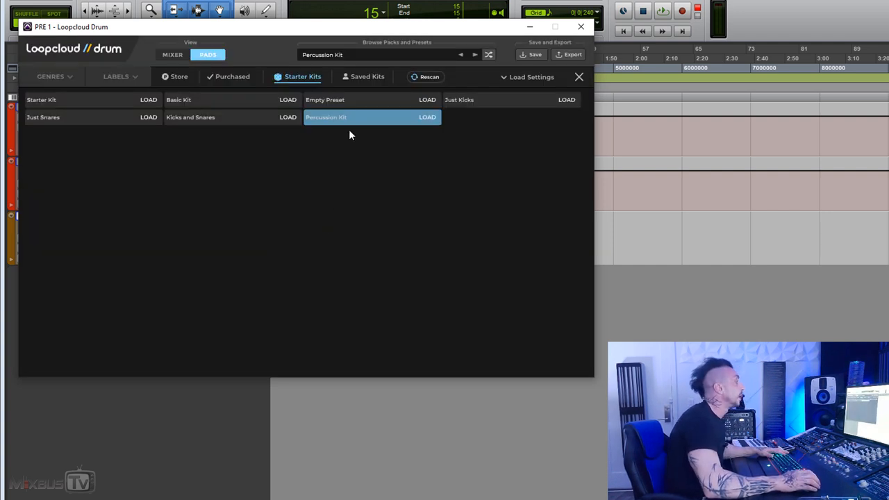
pyautogui.click(428, 116)
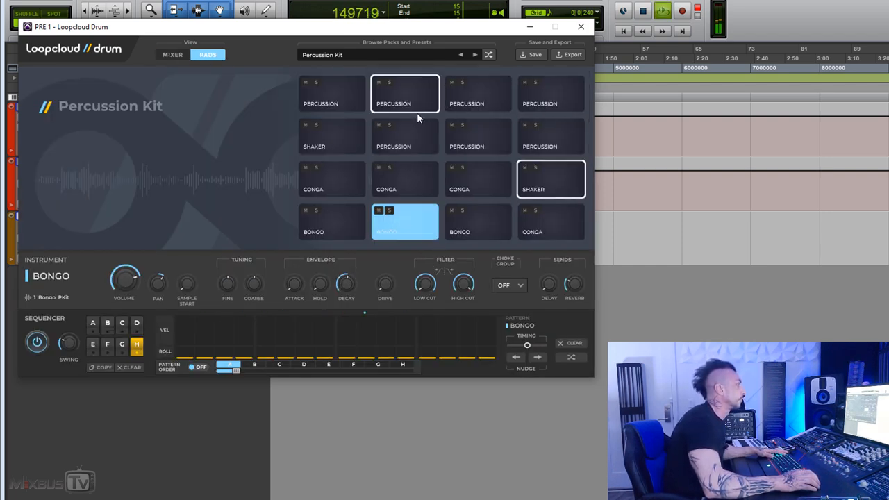
# Randomise a percussion pad's sample to SmallMetalPotFoley_01_645 and reopen the kit list
pyautogui.click(405, 93)
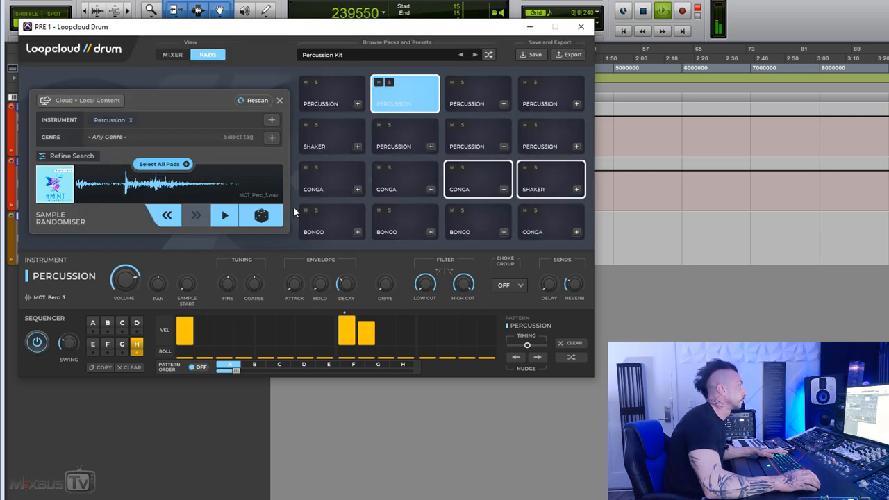
pyautogui.click(261, 215)
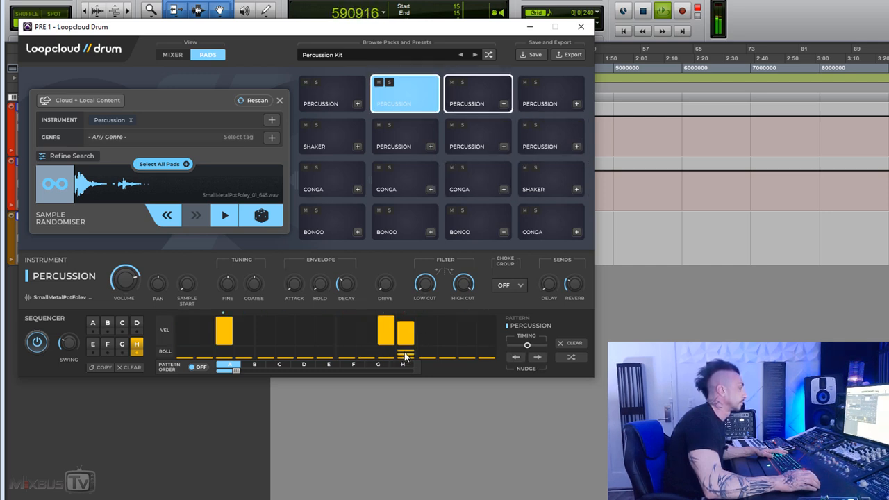
pyautogui.click(551, 179)
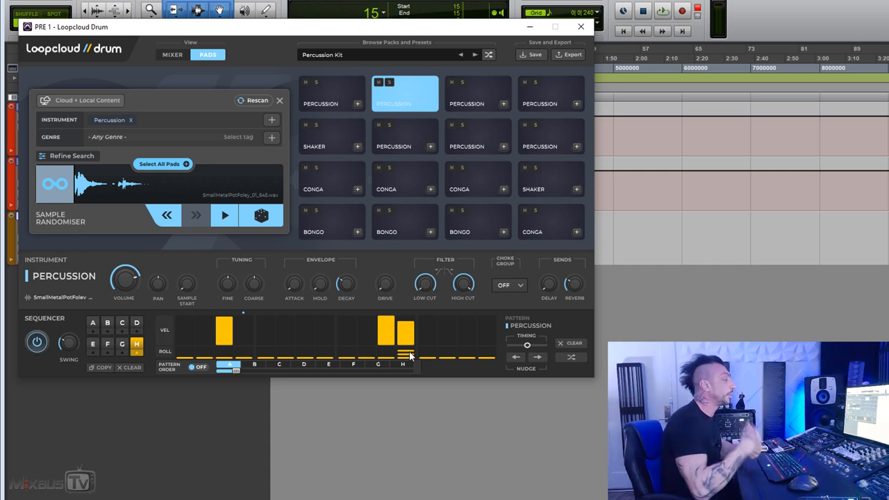
pyautogui.moveTo(391, 359)
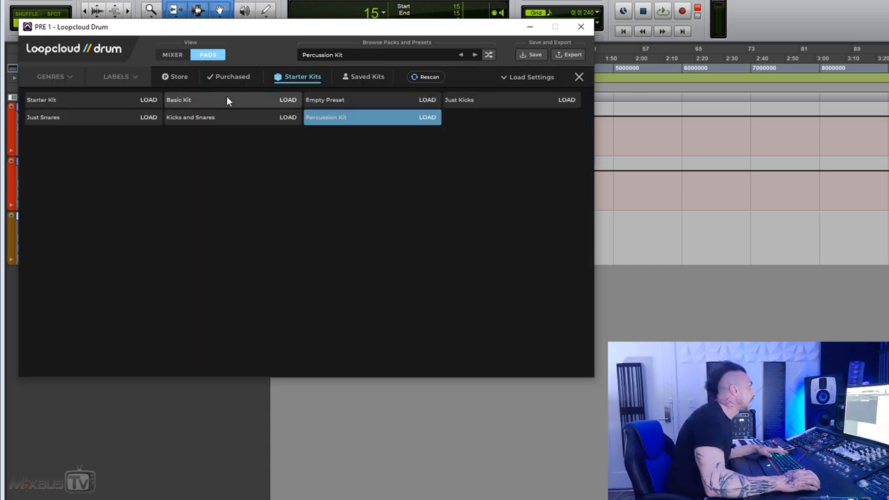
# Load the Basic Kit and audition its kick, snare and closed hi-hat pads
pyautogui.click(287, 99)
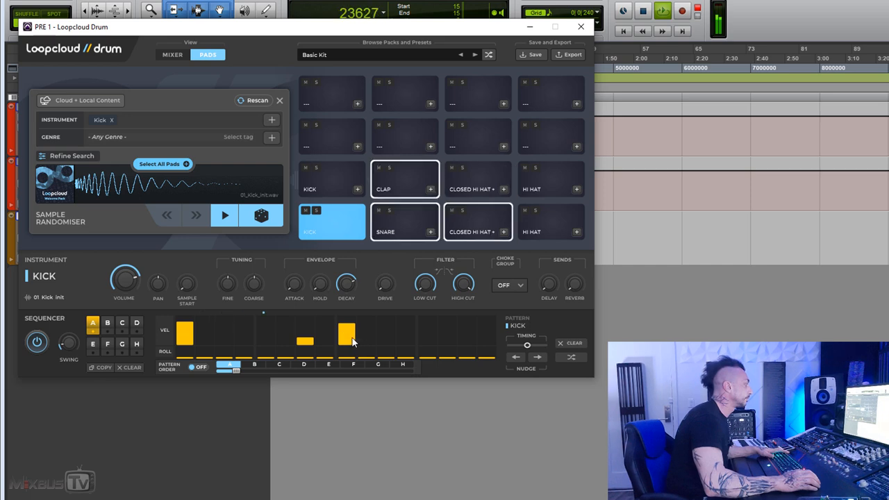
pyautogui.click(405, 221)
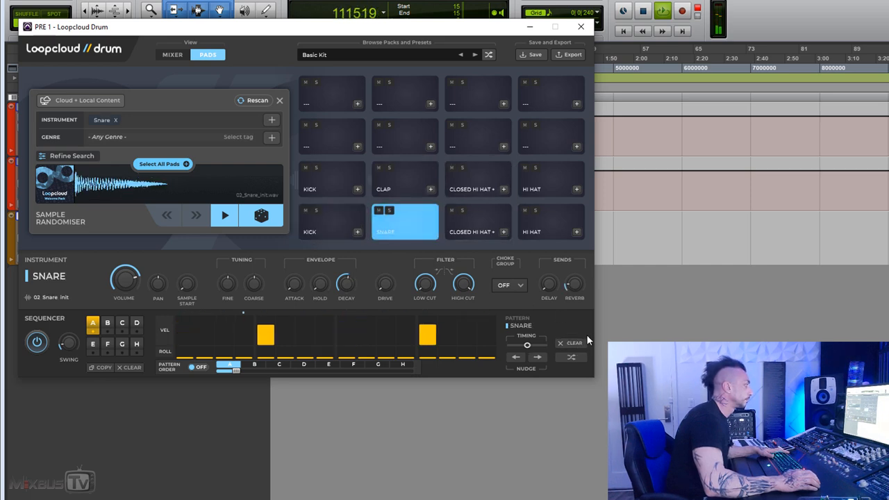
pyautogui.click(472, 221)
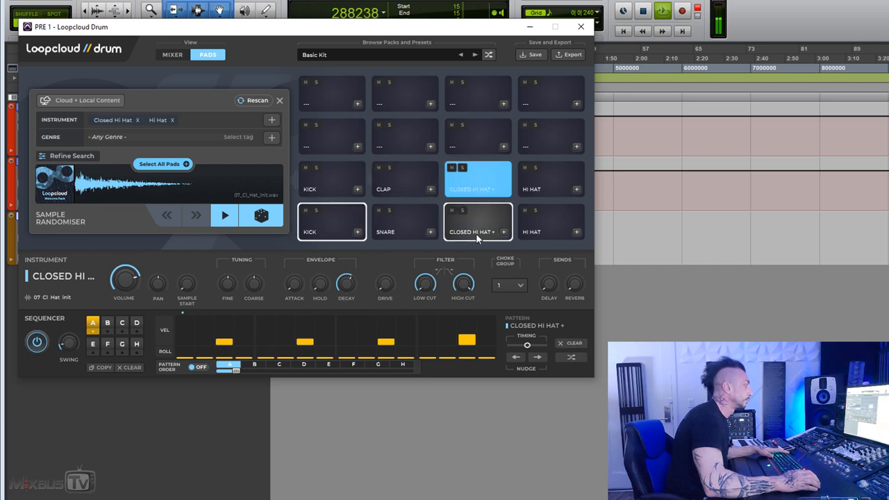
pyautogui.click(331, 221)
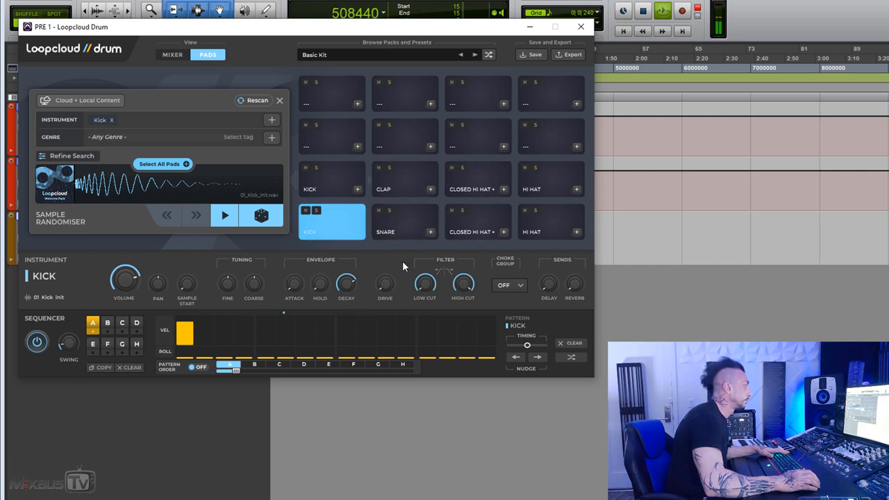
pyautogui.click(405, 222)
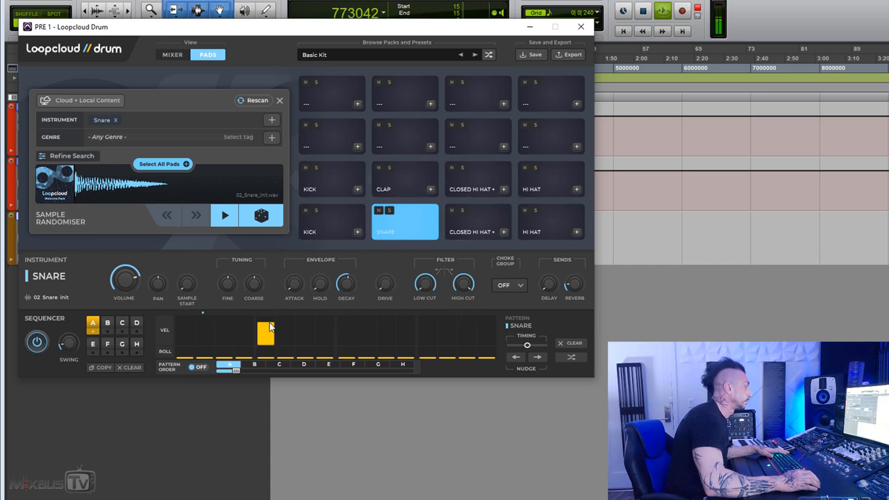
pyautogui.click(332, 221)
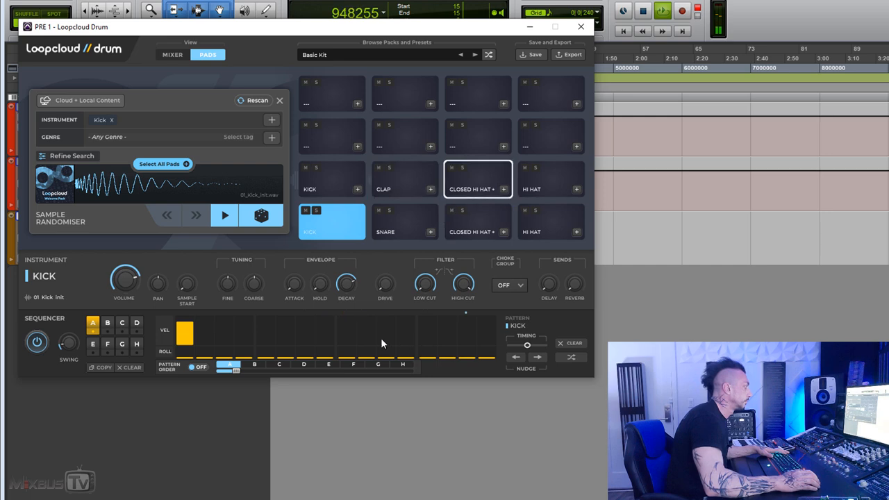
# Add a second kick hit, remove it in pattern B, and randomise percussion for empty pads
pyautogui.click(407, 334)
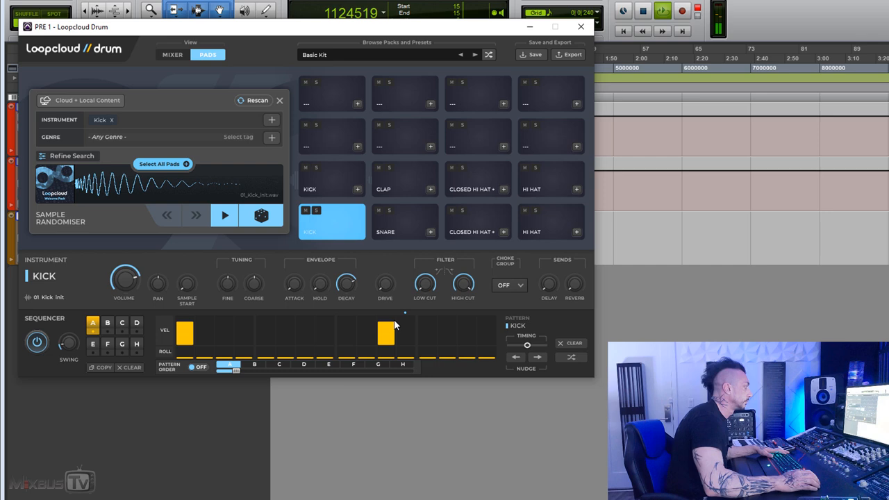
pyautogui.click(405, 221)
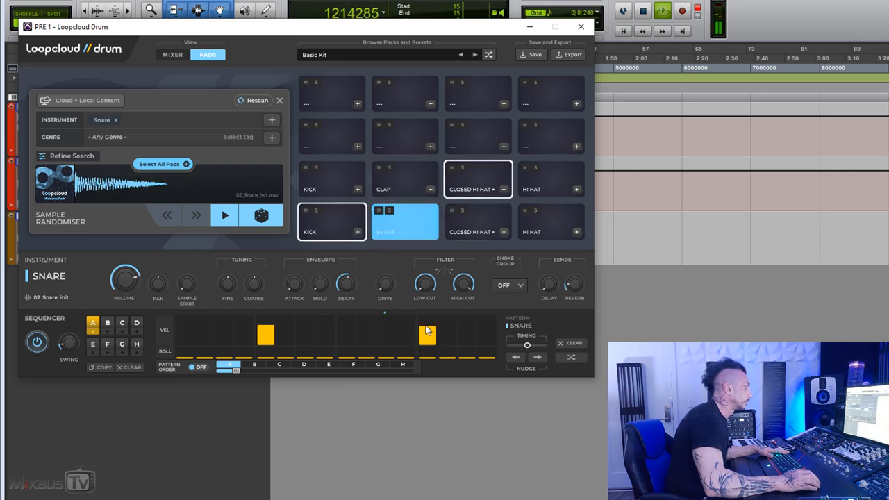
pyautogui.click(331, 221)
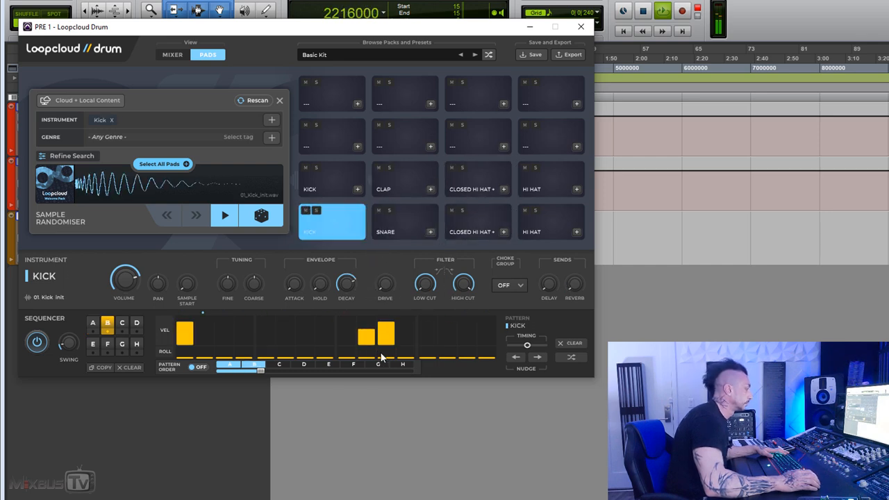
pyautogui.click(366, 335)
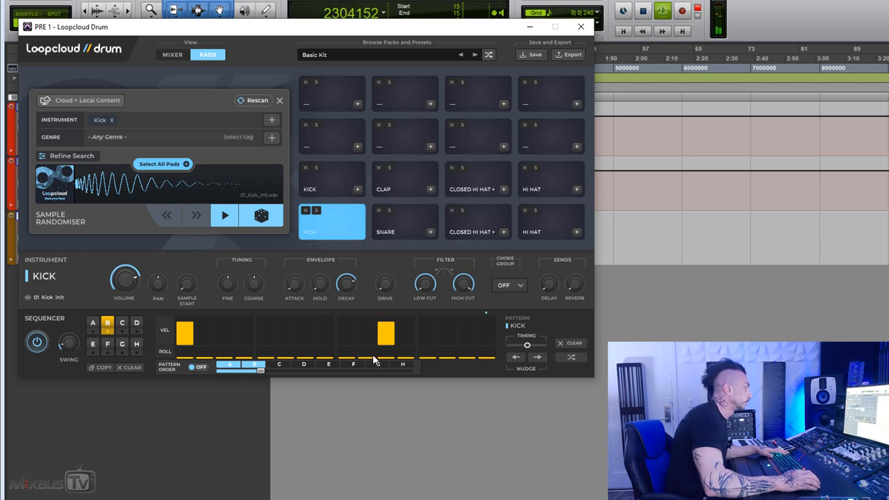
pyautogui.click(478, 180)
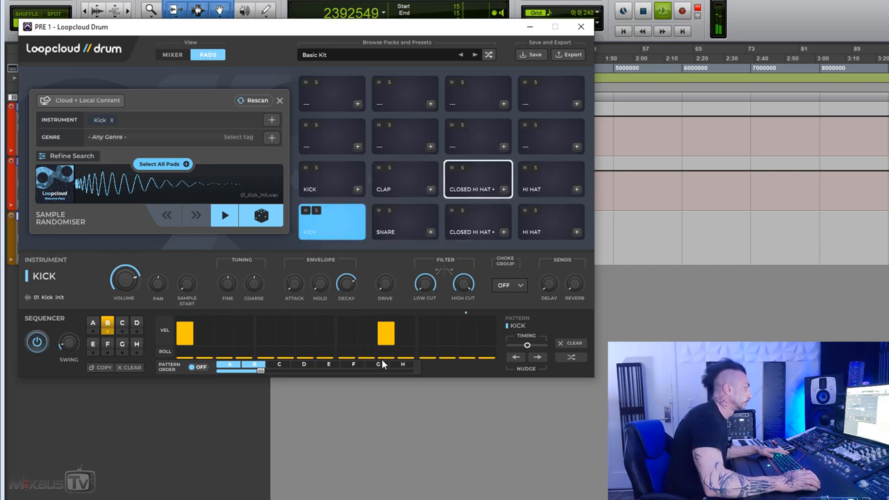
pyautogui.click(260, 215)
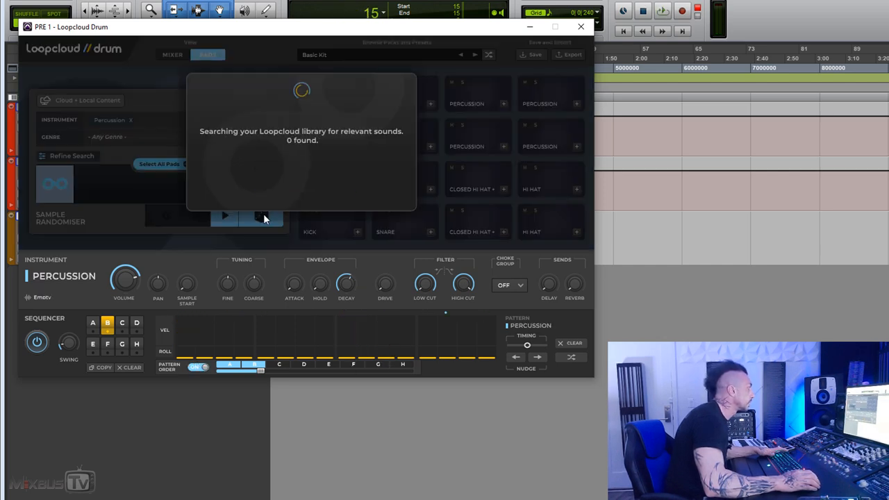
# Give the first percussion pad a UB K8 Clap 1 sample with steps in patterns A and B
pyautogui.click(331, 178)
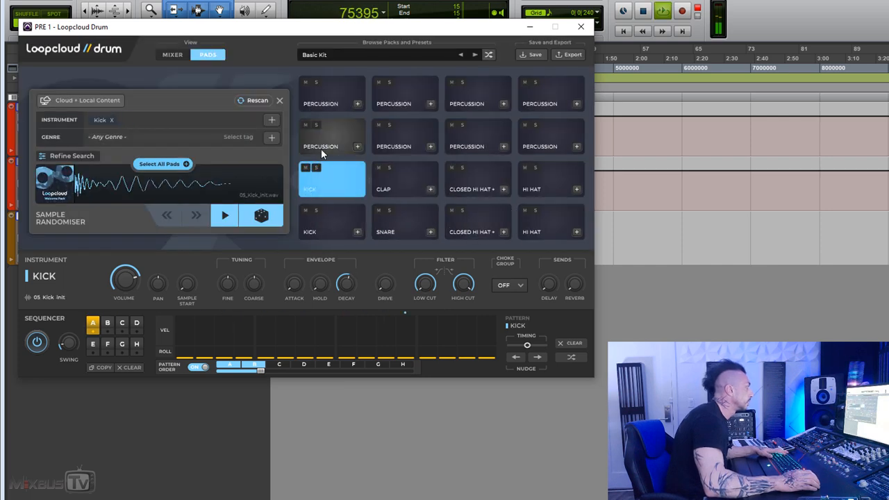
pyautogui.click(331, 137)
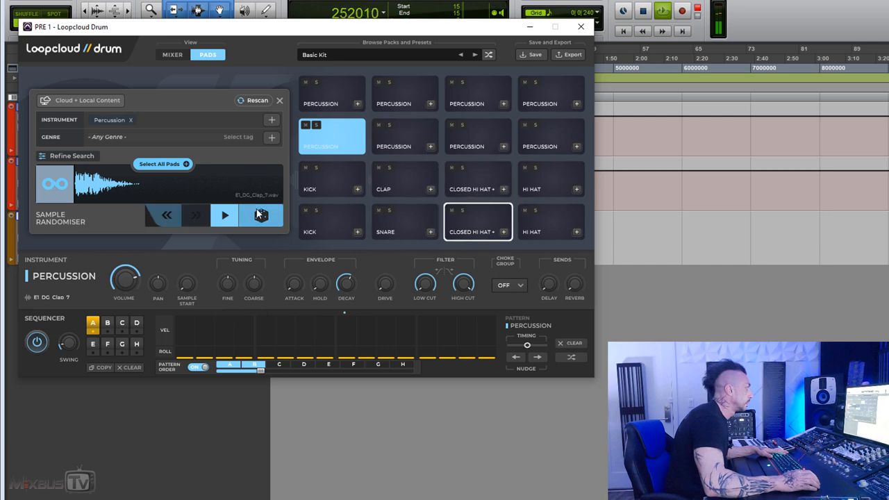
pyautogui.click(260, 215)
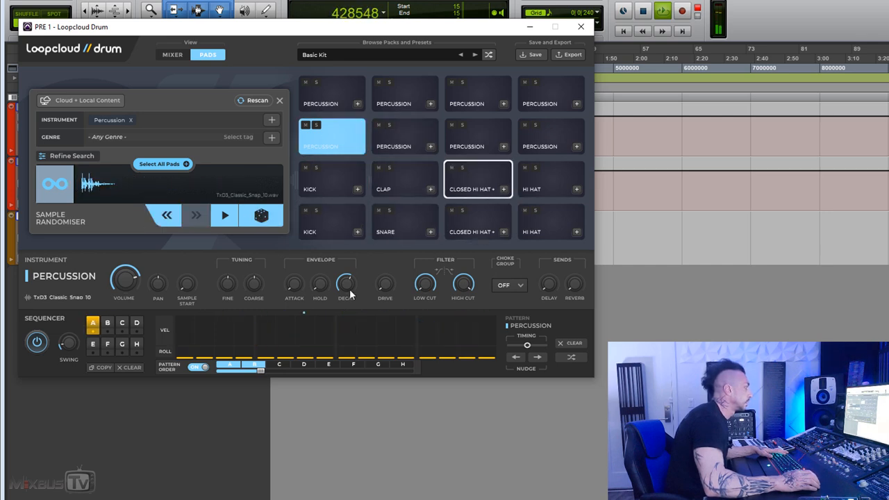
pyautogui.click(571, 357)
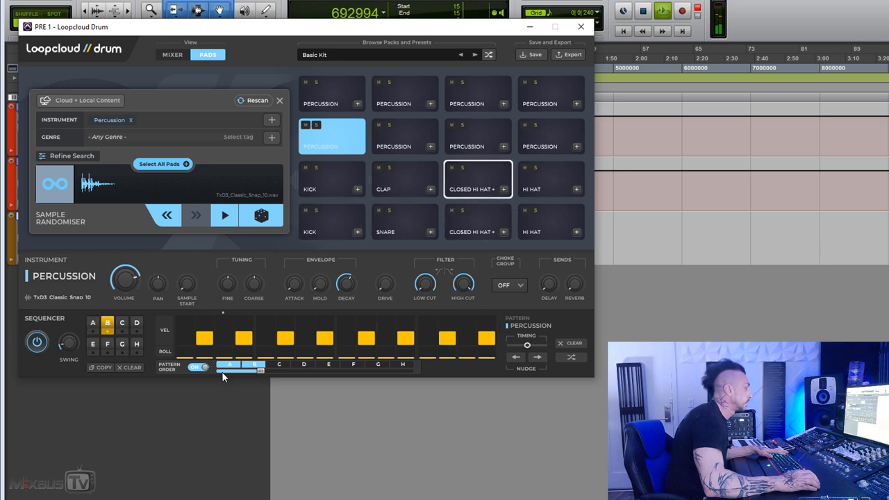
pyautogui.click(199, 366)
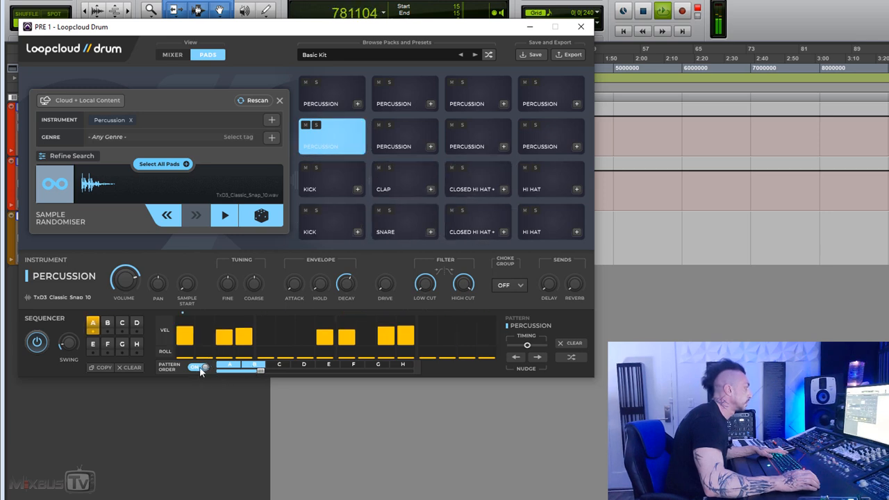
pyautogui.click(261, 215)
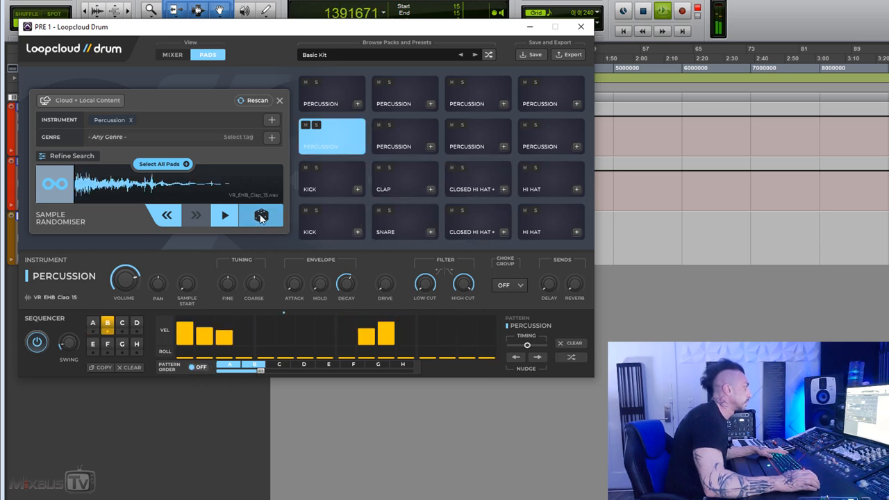
pyautogui.click(260, 216)
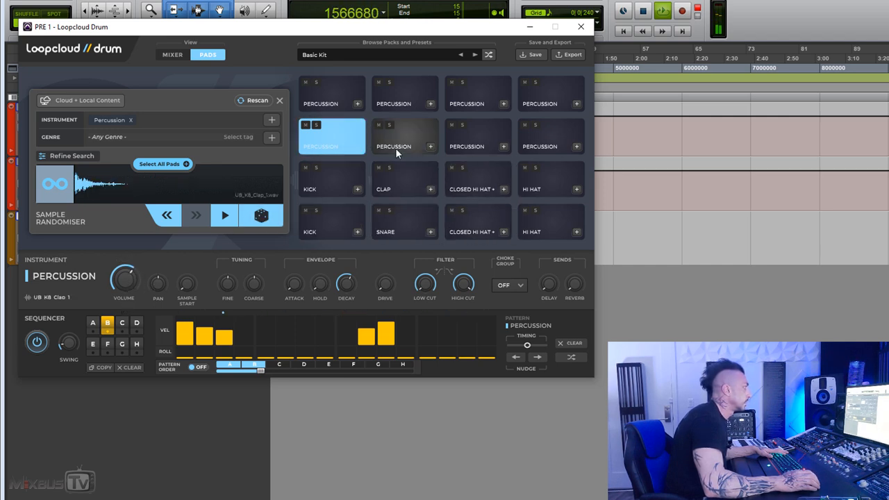
pyautogui.click(405, 137)
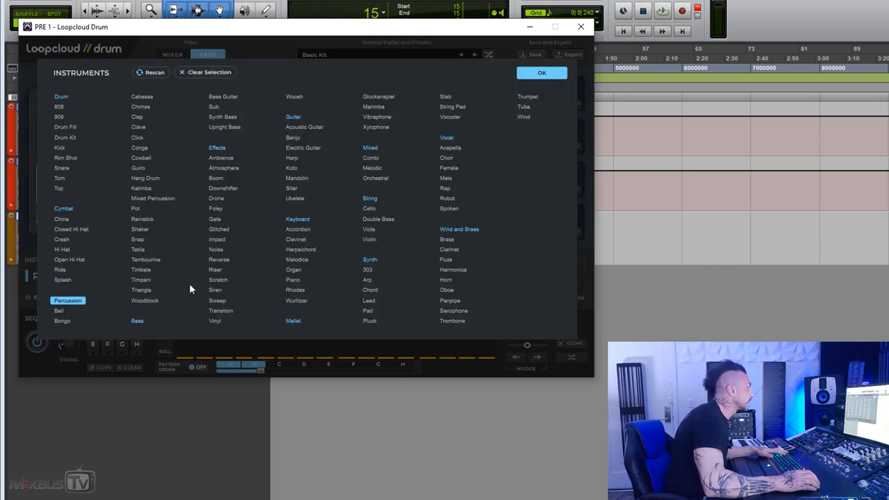
# Turn the second percussion pad into a Bass pad and select it
pyautogui.click(541, 72)
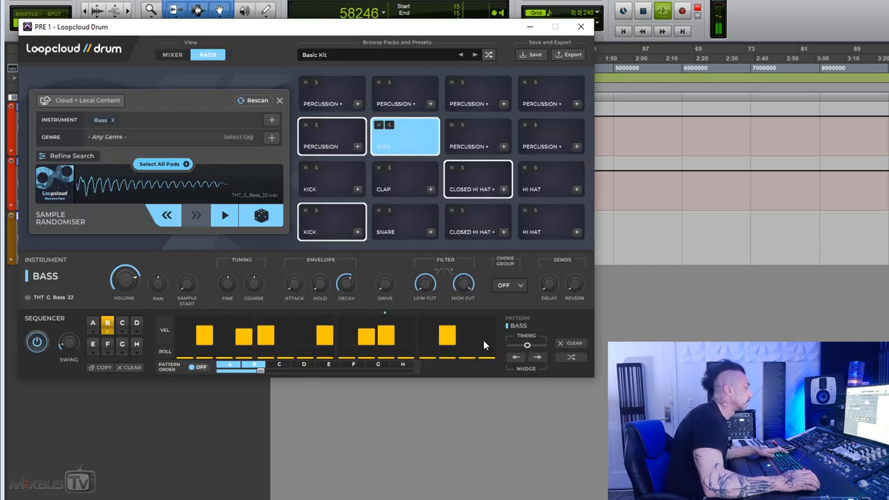
pyautogui.click(332, 135)
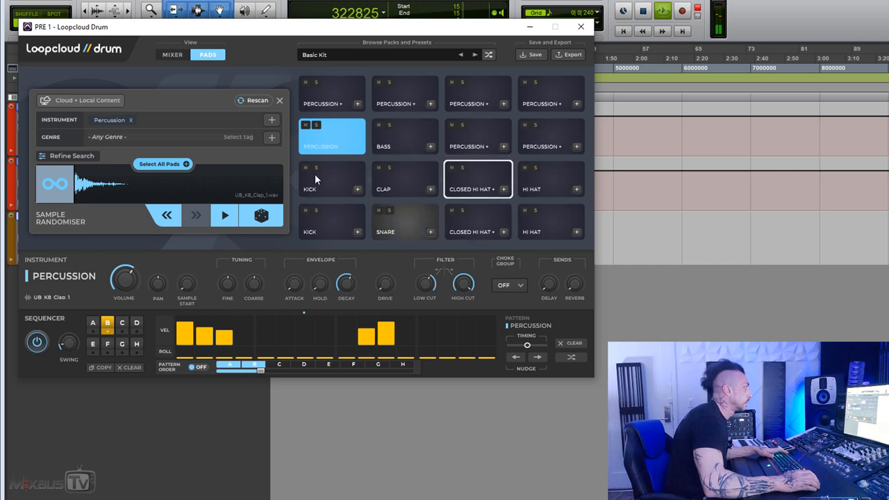
pyautogui.click(405, 136)
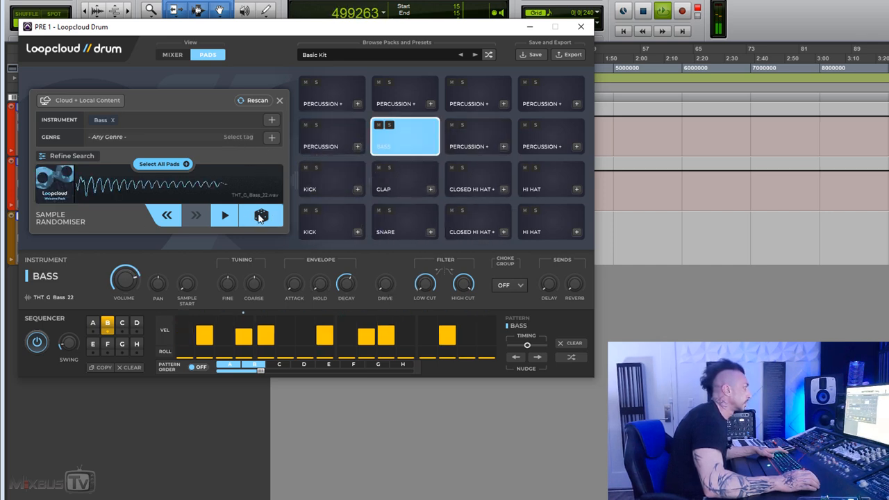
# Audition random bass samples and settle on THT G Bass 22
pyautogui.click(260, 215)
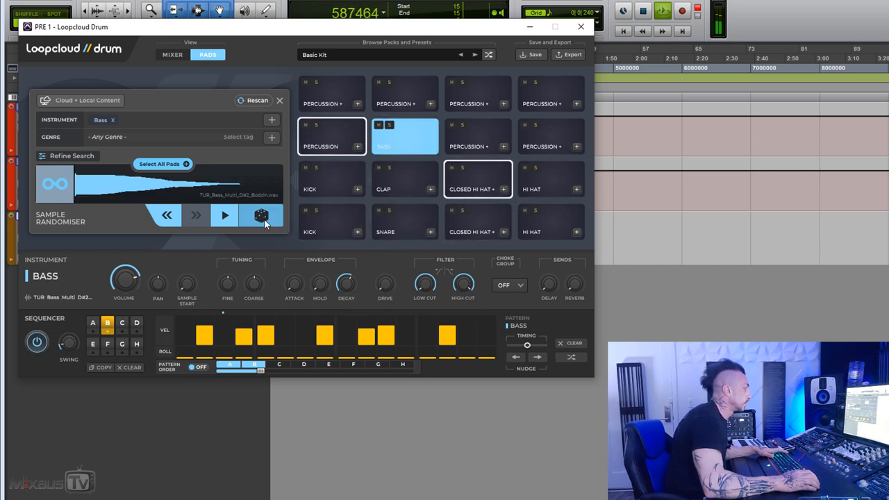
pyautogui.click(261, 216)
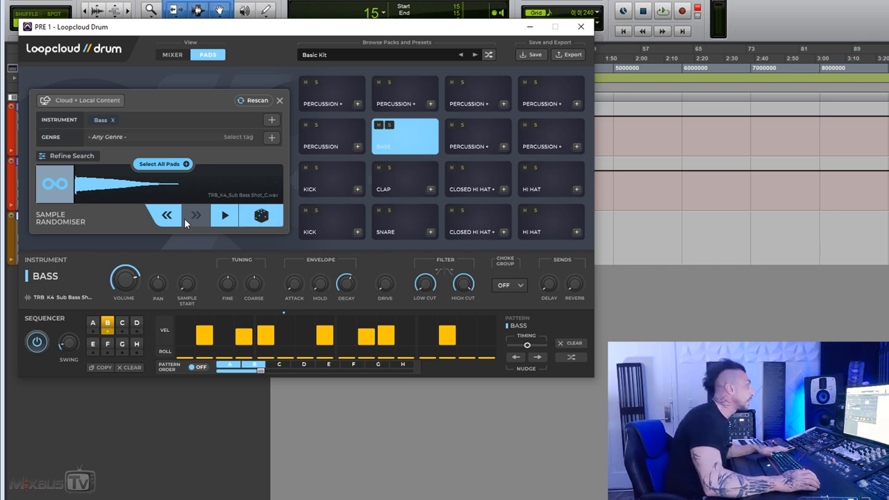
pyautogui.click(167, 215)
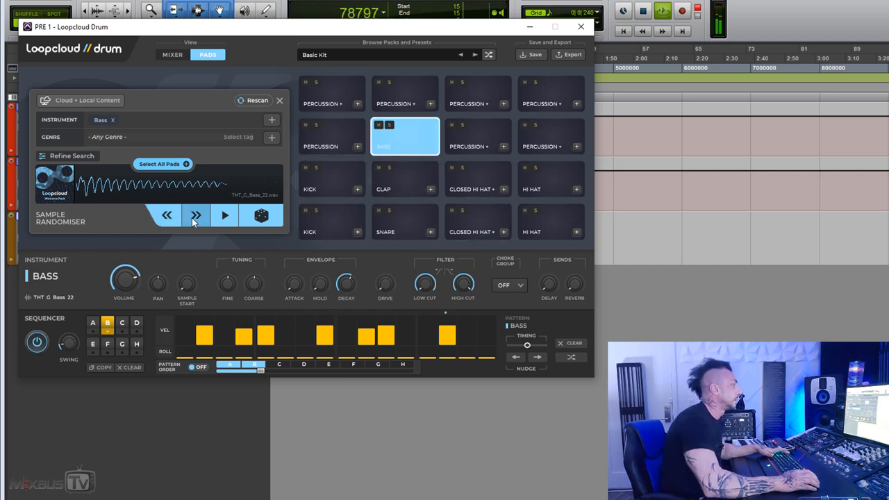
pyautogui.click(167, 215)
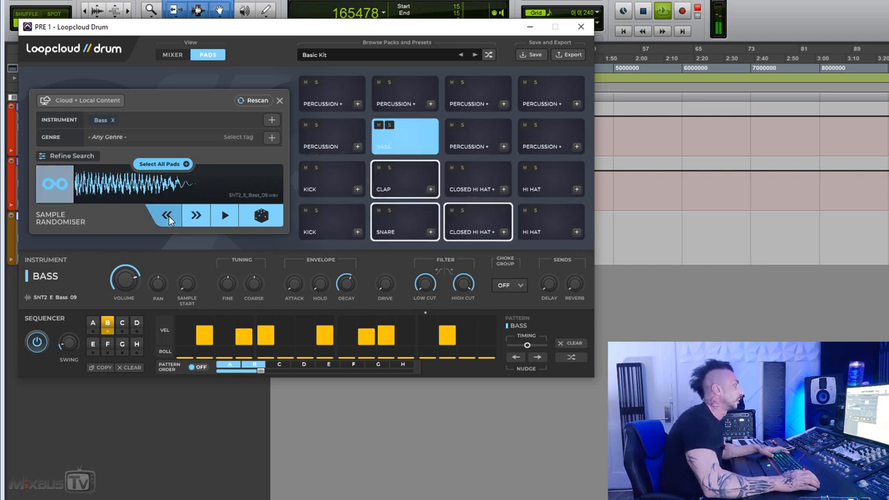
pyautogui.click(168, 215)
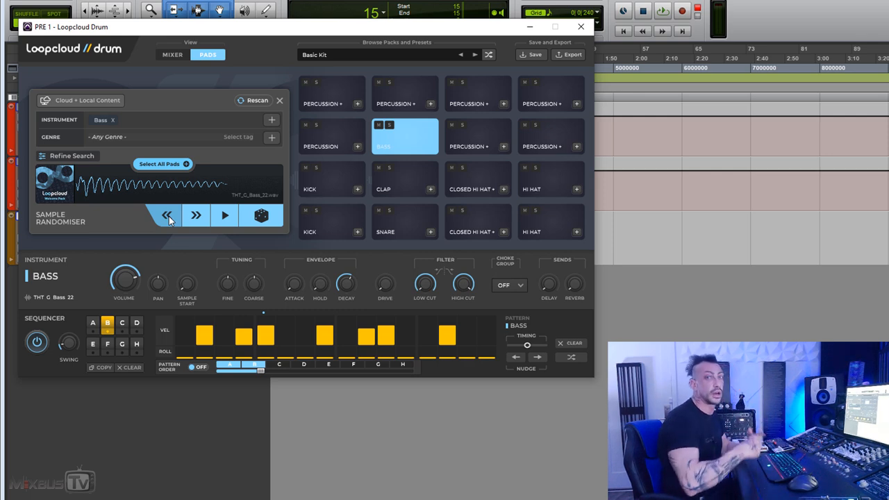
pyautogui.moveTo(248, 226)
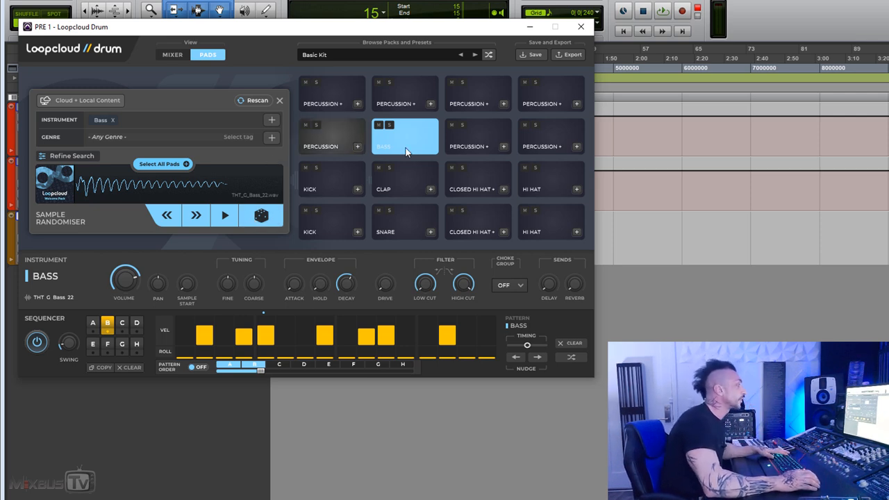
pyautogui.click(478, 136)
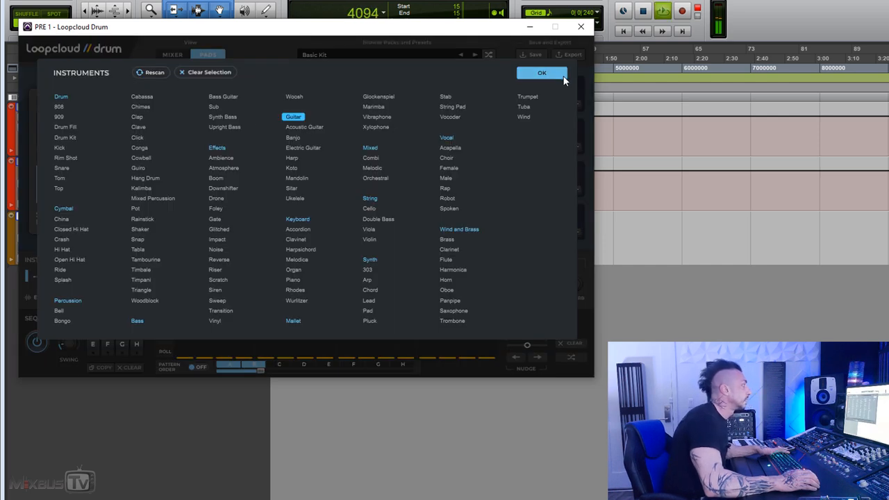
# Confirm Guitar for the pad and roll random guitar sequencer patterns
pyautogui.click(542, 73)
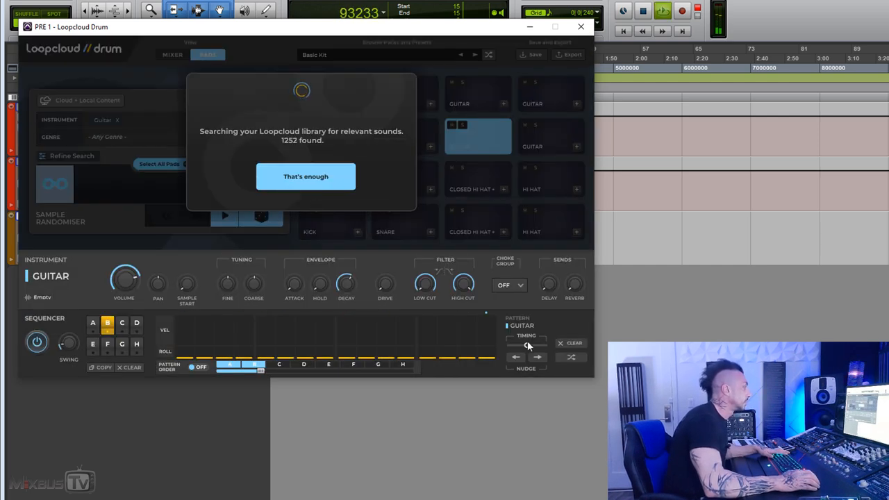
pyautogui.click(305, 176)
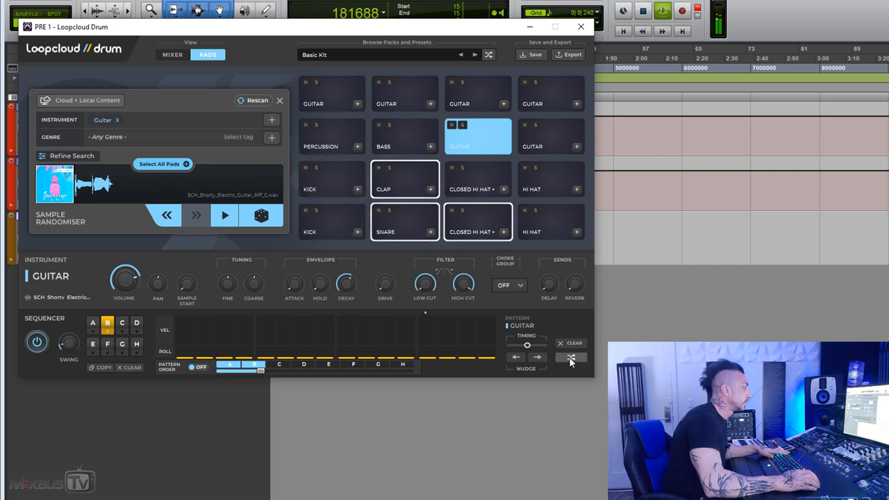
pyautogui.click(571, 357)
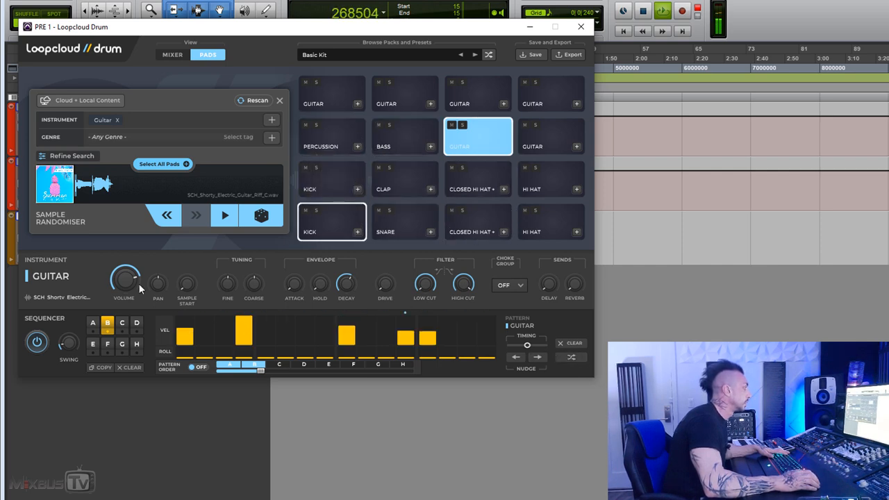
pyautogui.click(427, 337)
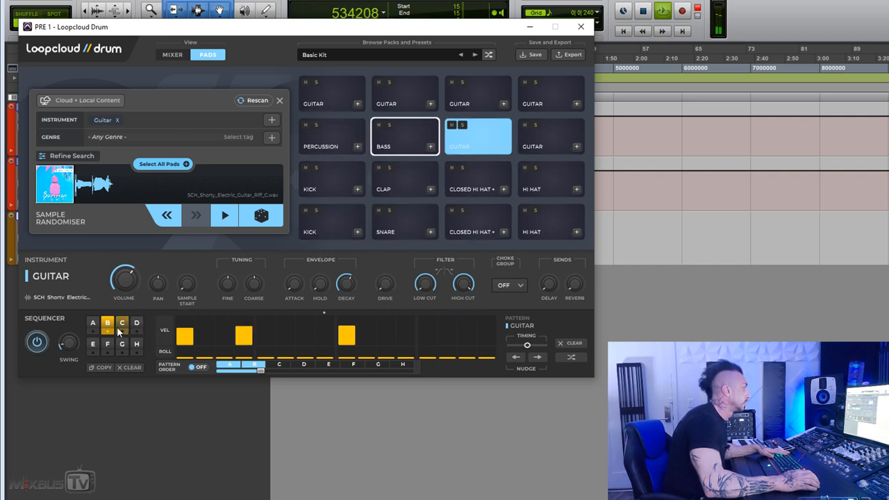
# Reshuffle the bass pad's sequencer patterns and turn on Pattern Order
pyautogui.click(405, 136)
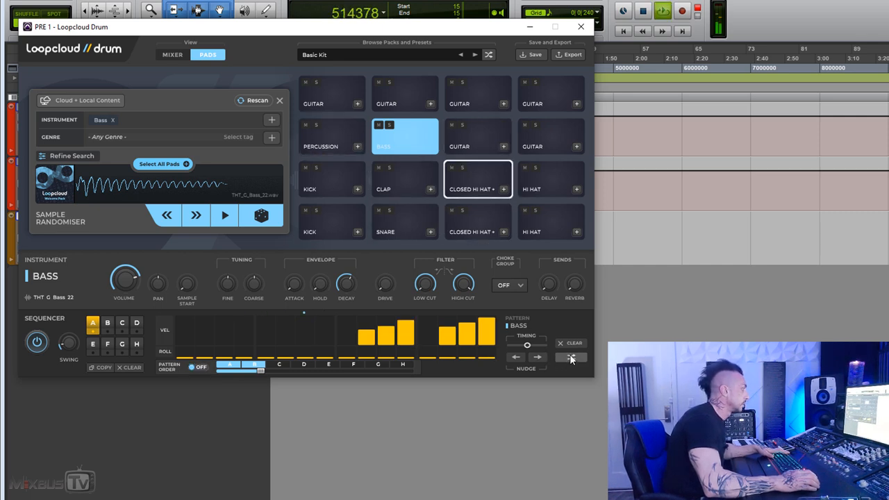
pyautogui.click(570, 357)
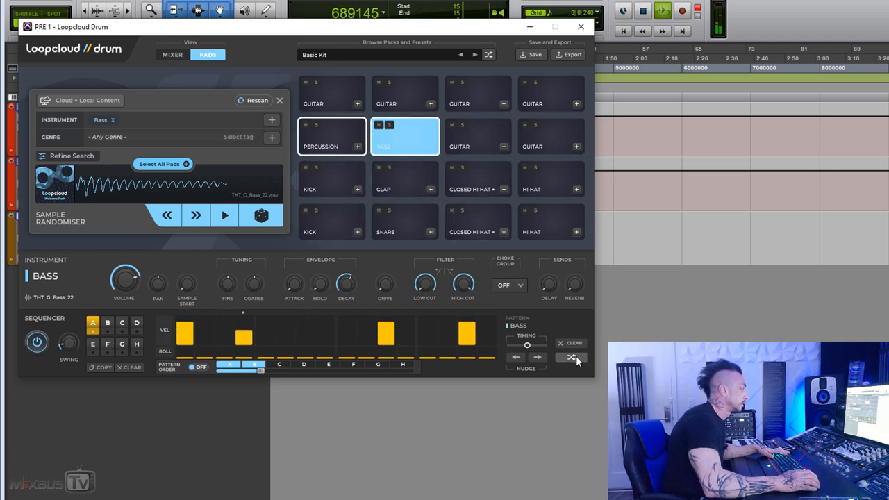
pyautogui.click(571, 357)
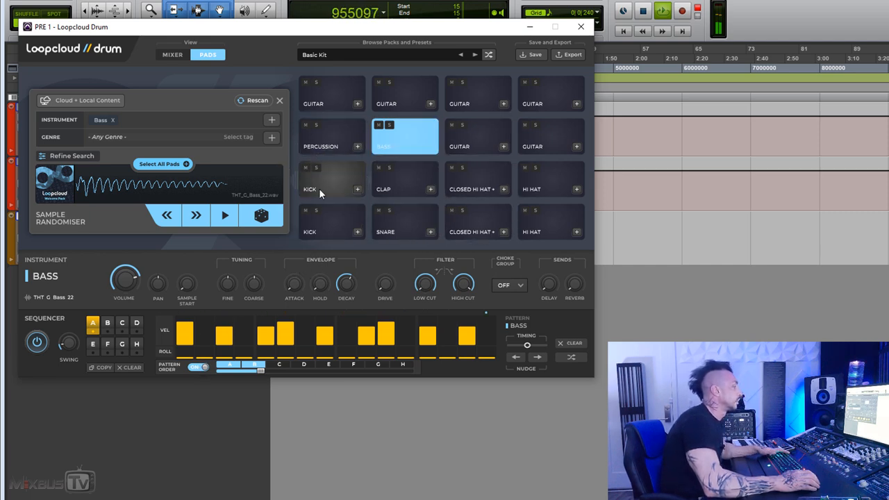
pyautogui.click(107, 323)
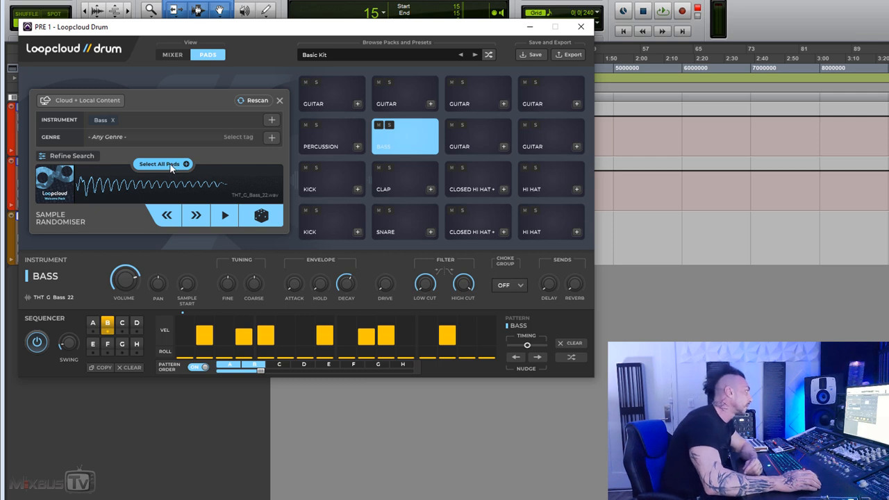
# Select all sixteen pads, load random samples, and browse between sample sets
pyautogui.click(162, 164)
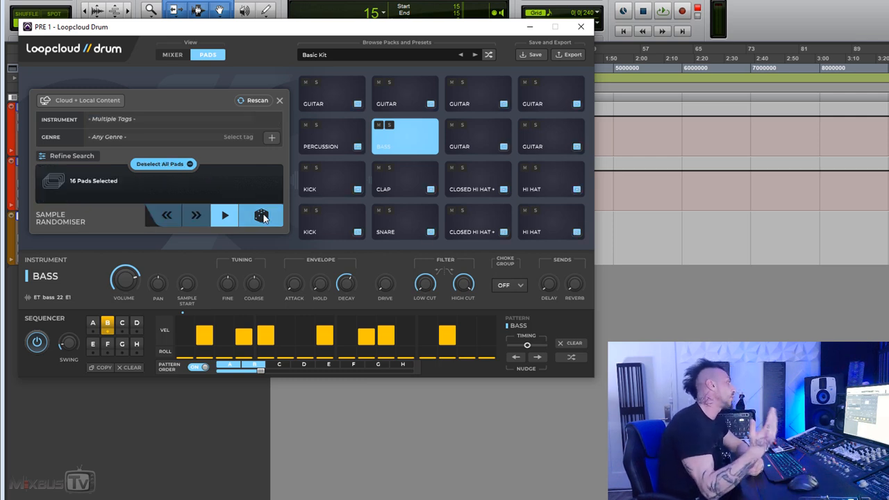
pyautogui.click(261, 215)
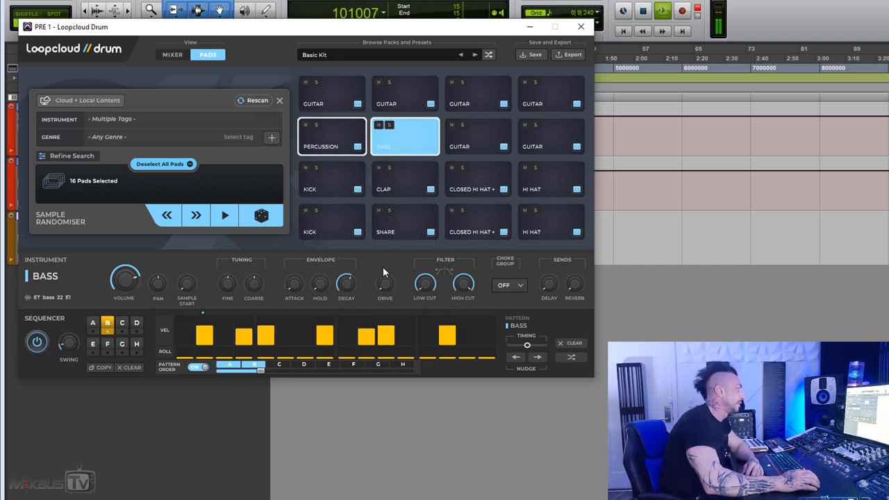
pyautogui.click(331, 136)
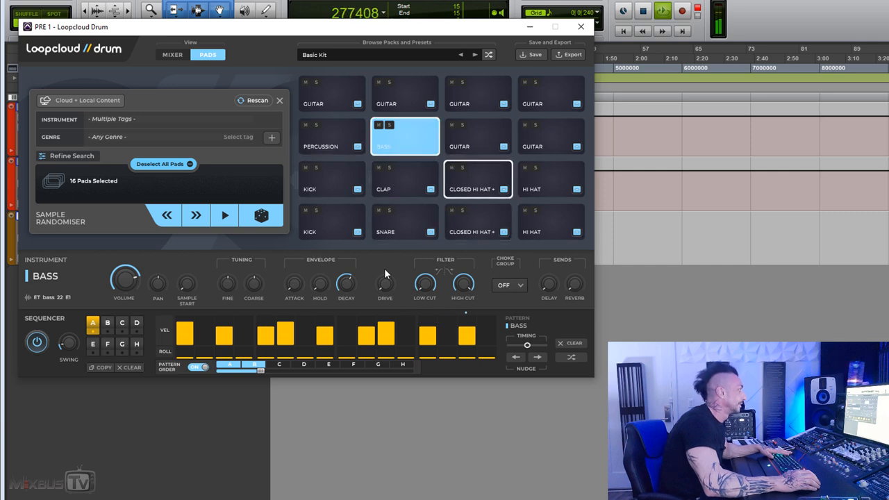
pyautogui.click(167, 215)
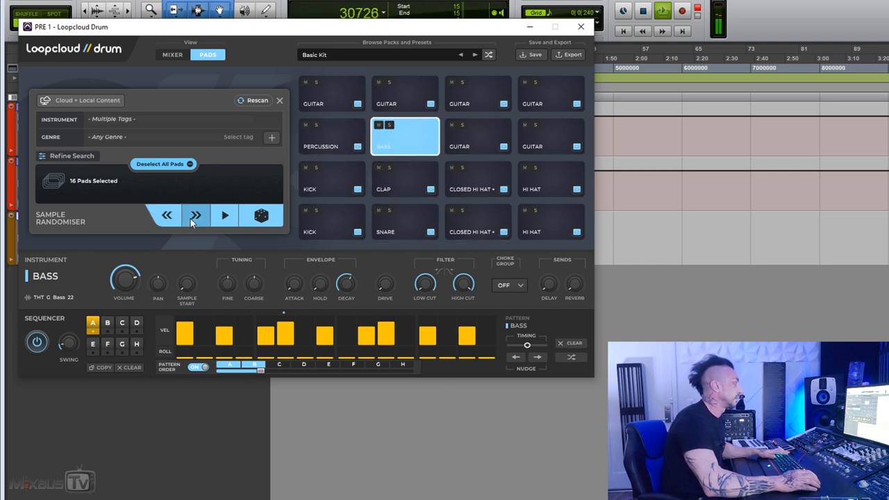
pyautogui.click(197, 215)
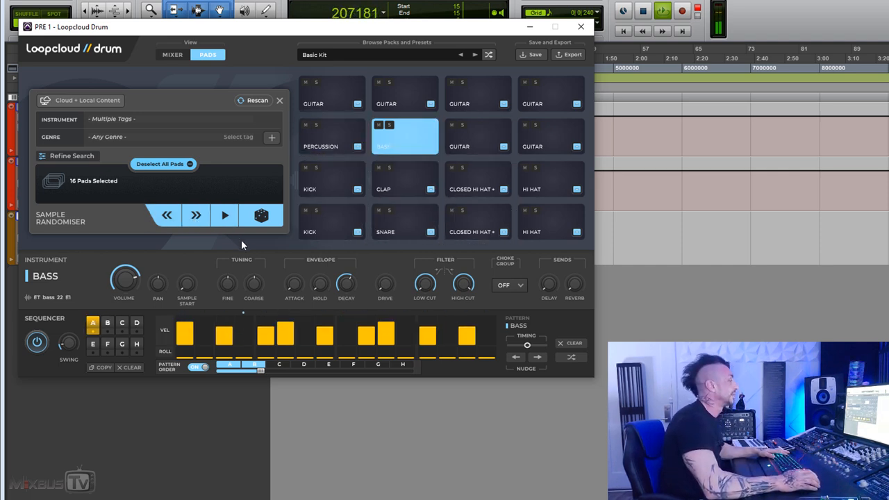
pyautogui.click(108, 323)
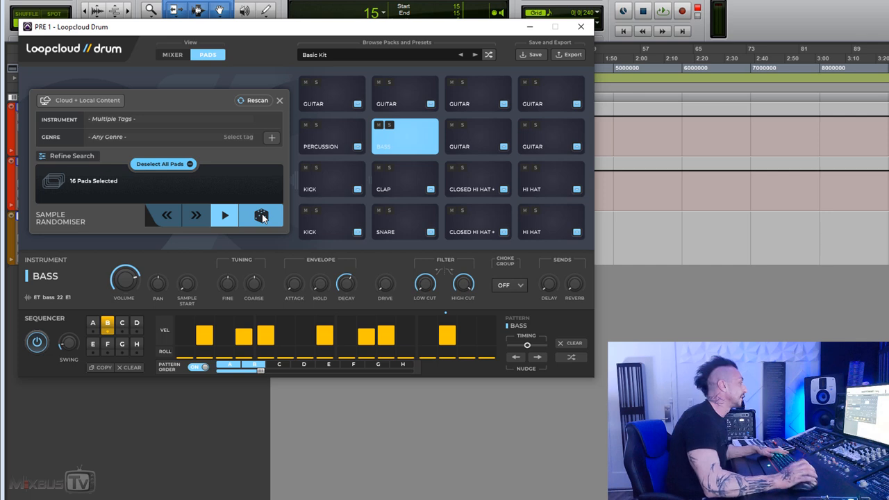
# Roll more random sample sets, then edit only the snare pad holding UB K3 Snare 1
pyautogui.click(261, 215)
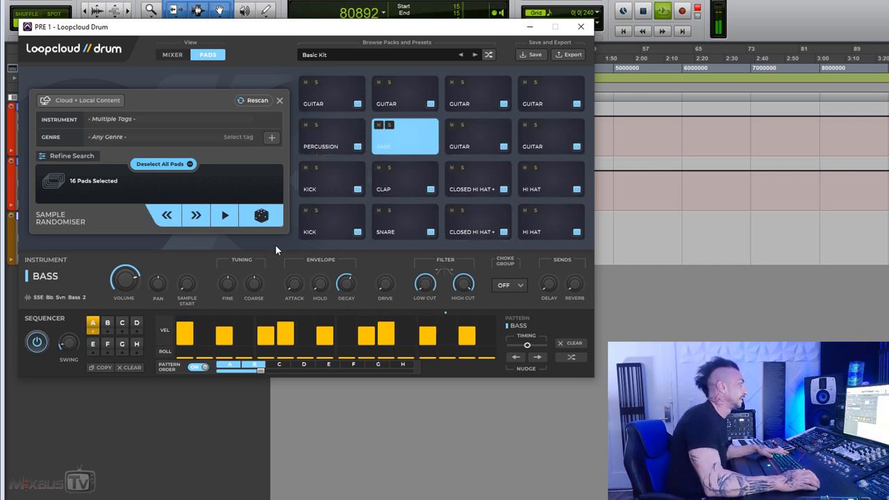
pyautogui.click(261, 216)
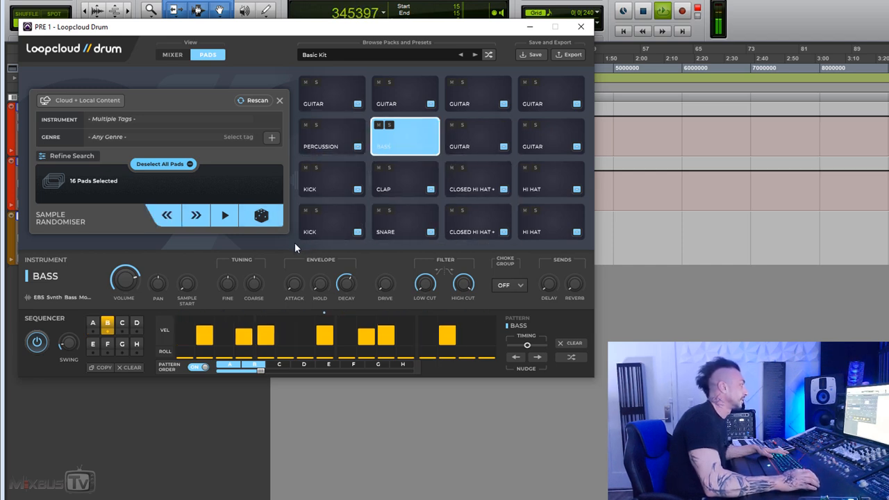
pyautogui.click(167, 215)
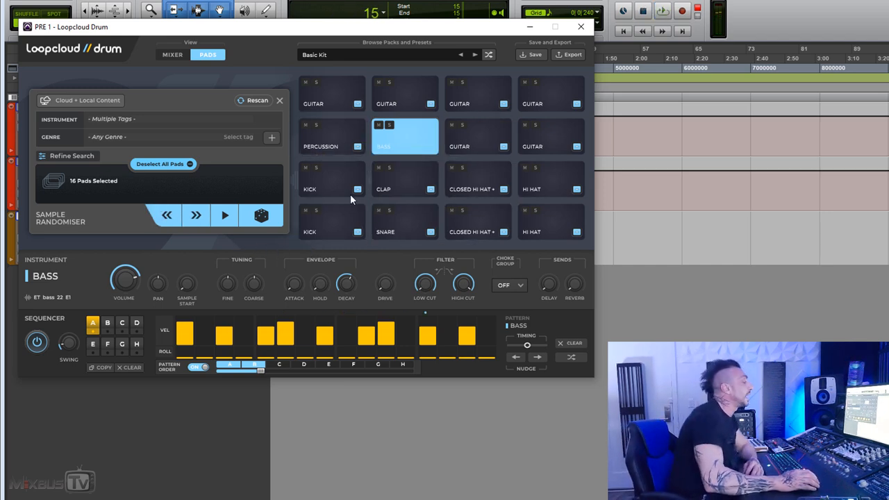
pyautogui.moveTo(473, 166)
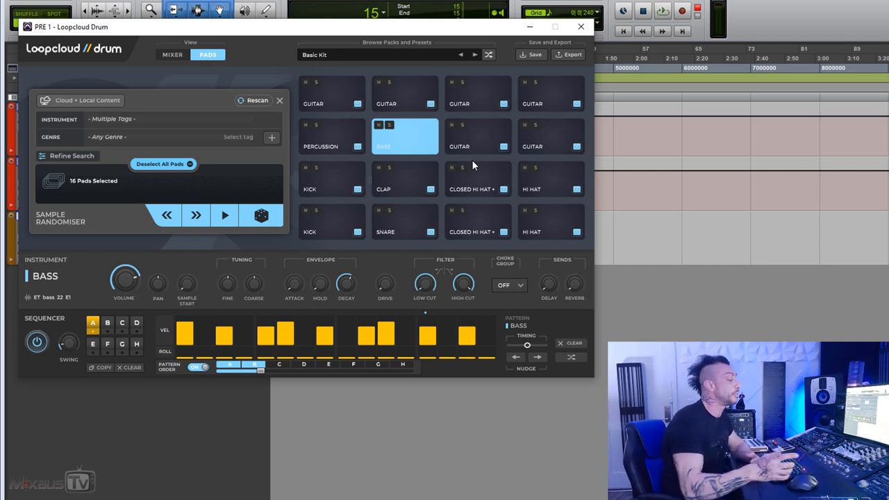
pyautogui.moveTo(336, 232)
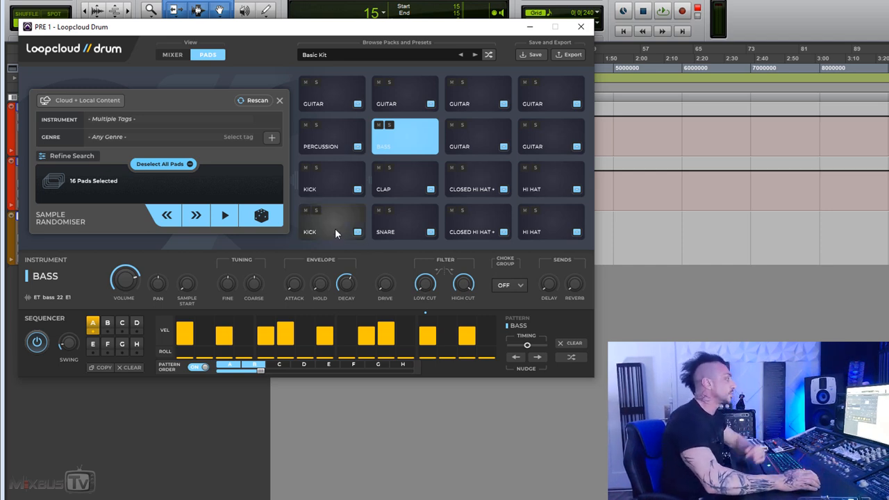
pyautogui.click(405, 222)
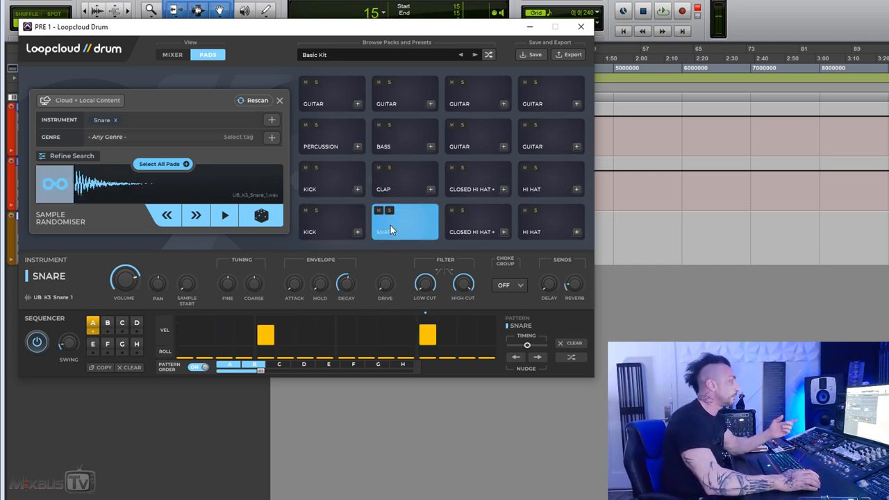
pyautogui.moveTo(302, 92)
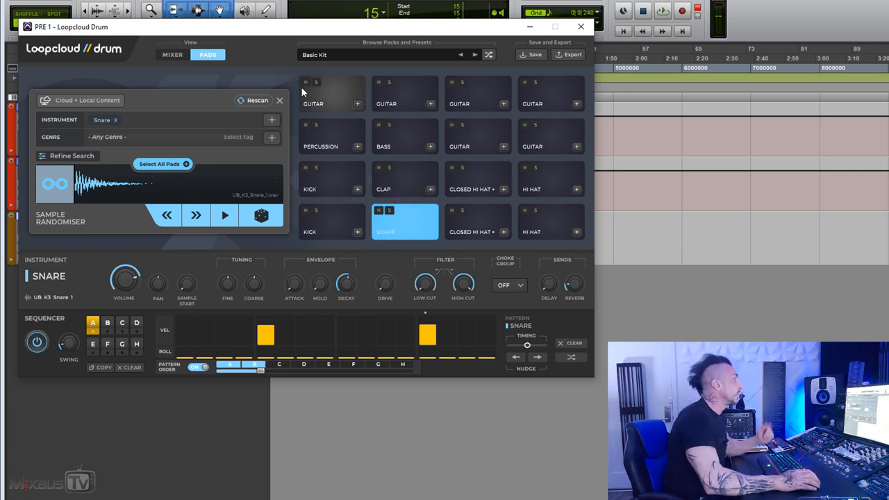
pyautogui.moveTo(522, 67)
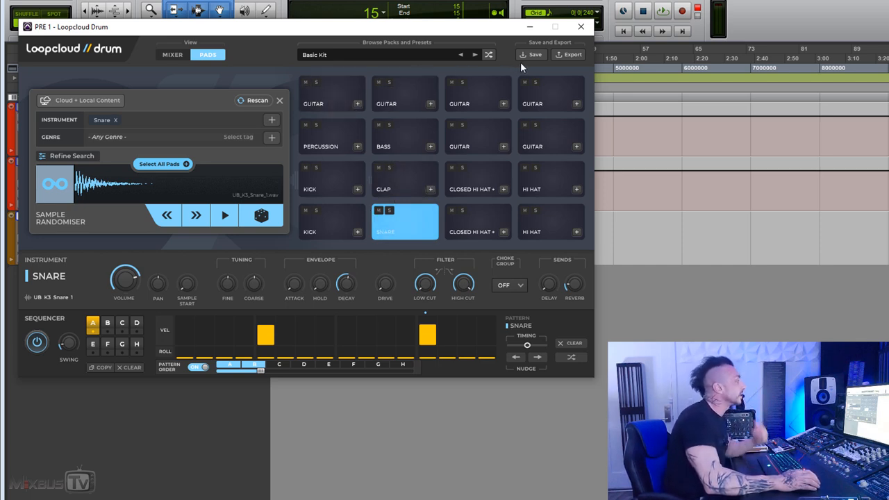
# Save the kit as 'MixbusTV 3' with a custom red theme as a starter kit
pyautogui.click(535, 54)
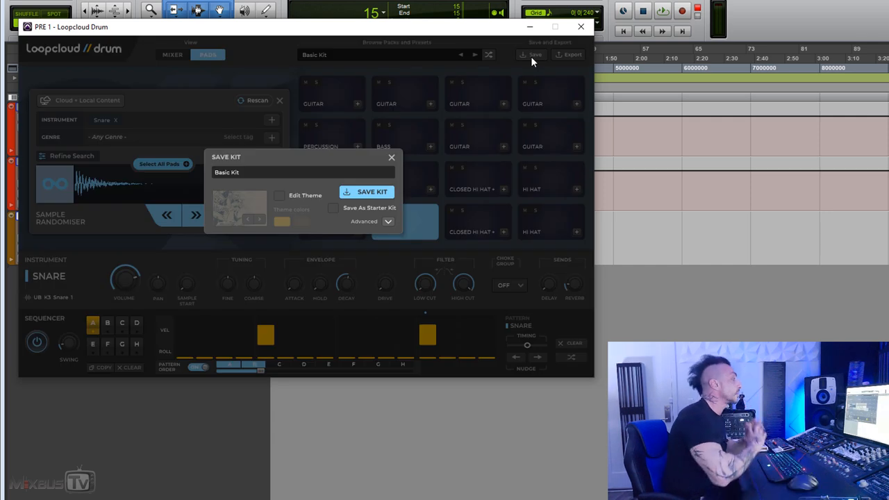
pyautogui.moveTo(334, 205)
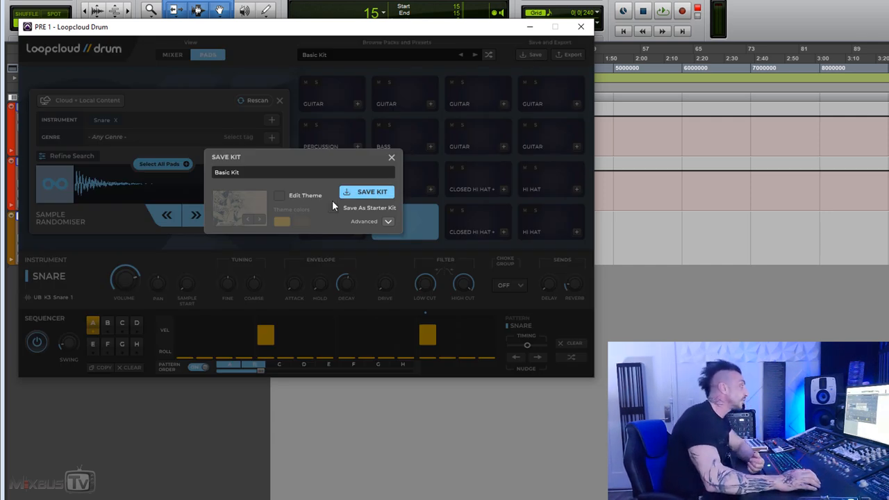
pyautogui.click(279, 195)
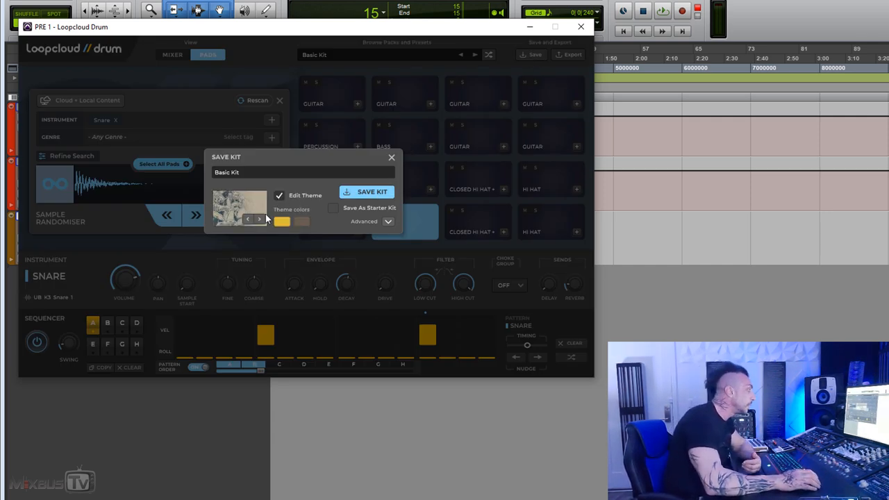
pyautogui.click(259, 219)
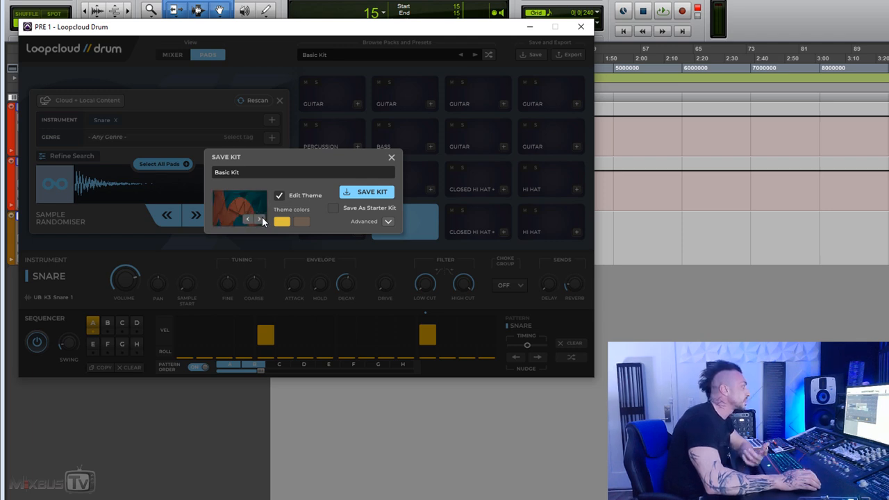
pyautogui.click(259, 219)
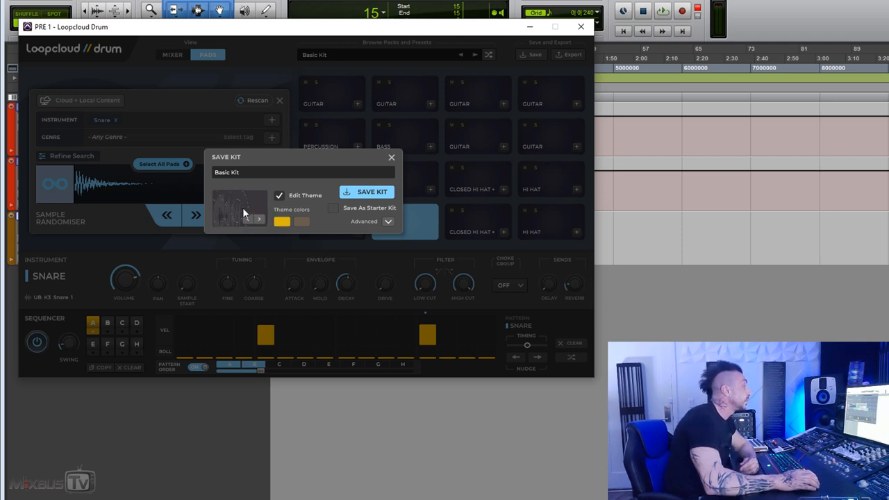
pyautogui.click(282, 221)
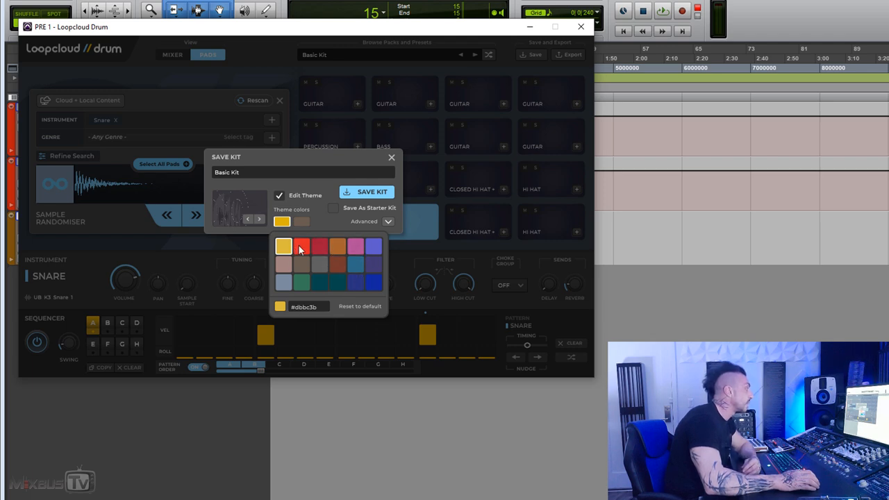
pyautogui.click(301, 246)
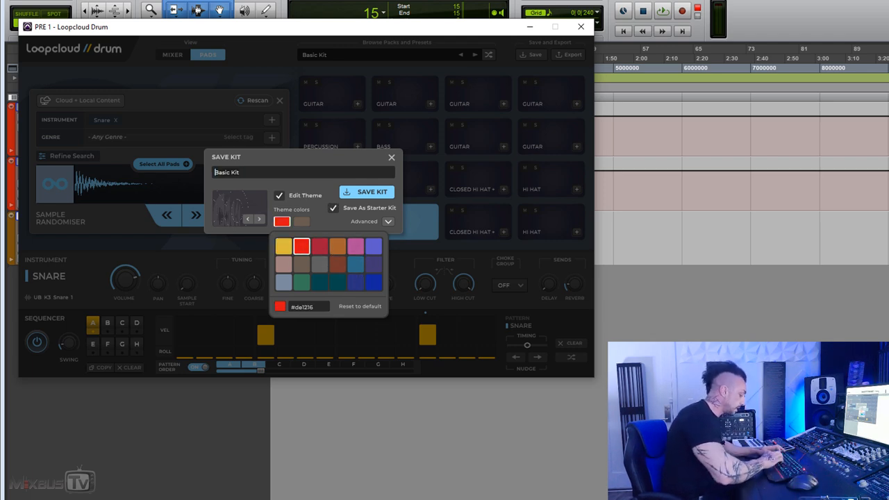
pyautogui.write('MixbusTV 3')
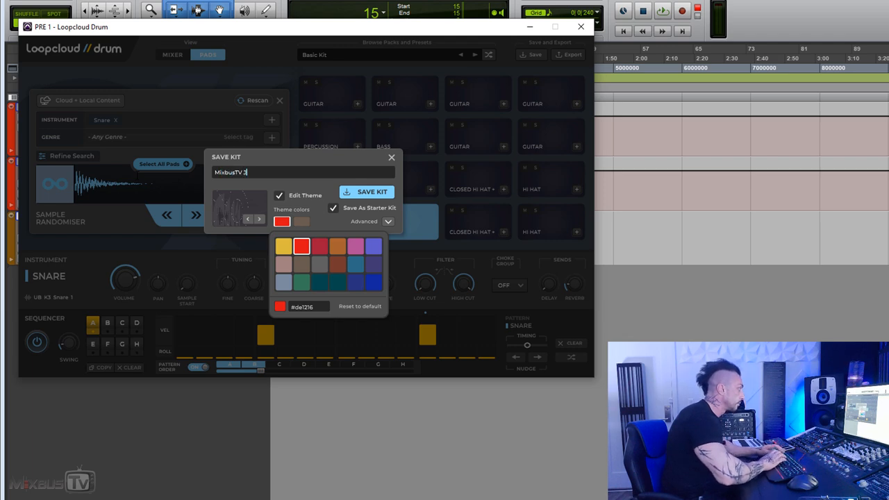
pyautogui.click(366, 192)
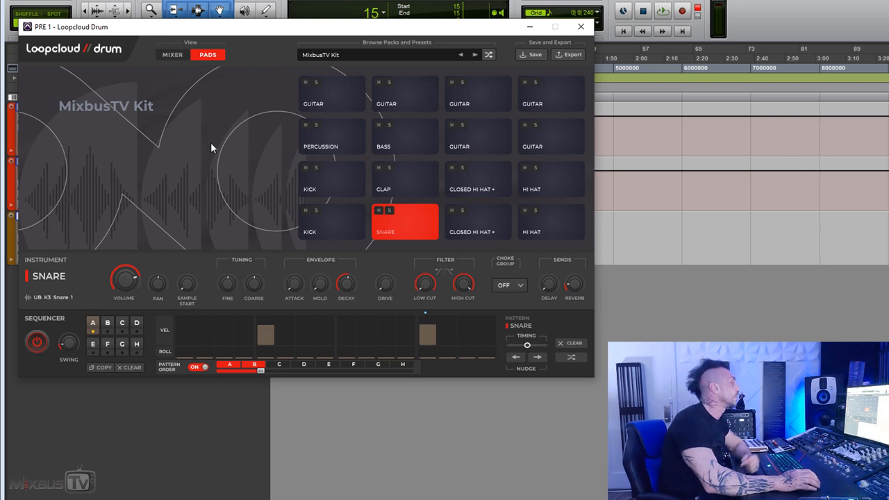
# Select the kick pad and open the Starter Kits list
pyautogui.click(332, 179)
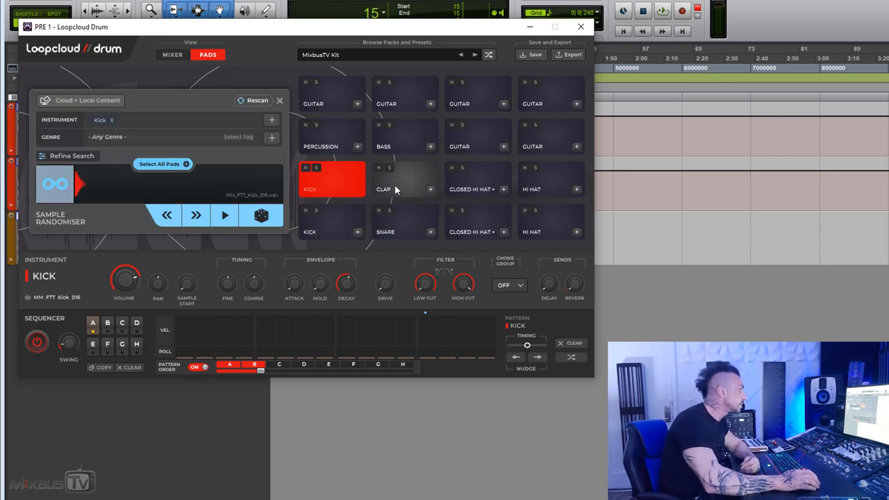
pyautogui.click(406, 179)
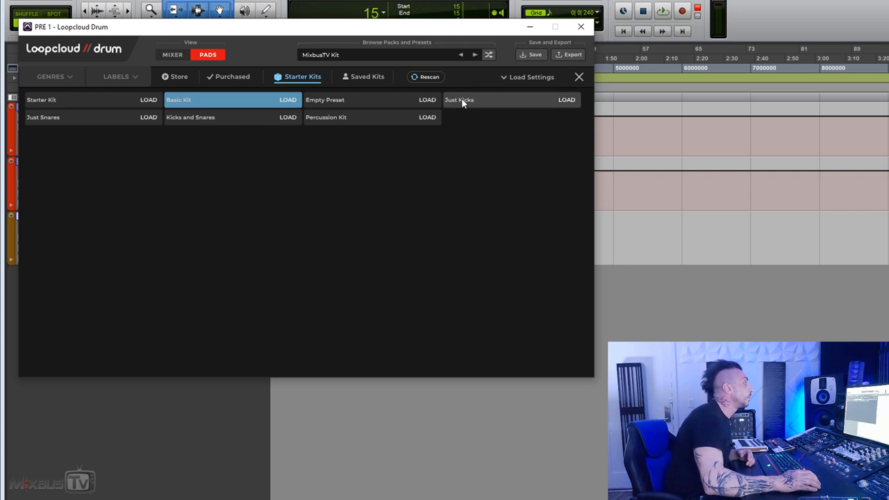
# Load the Just Kicks kit and roll random samples on the bottom-left pad
pyautogui.click(459, 99)
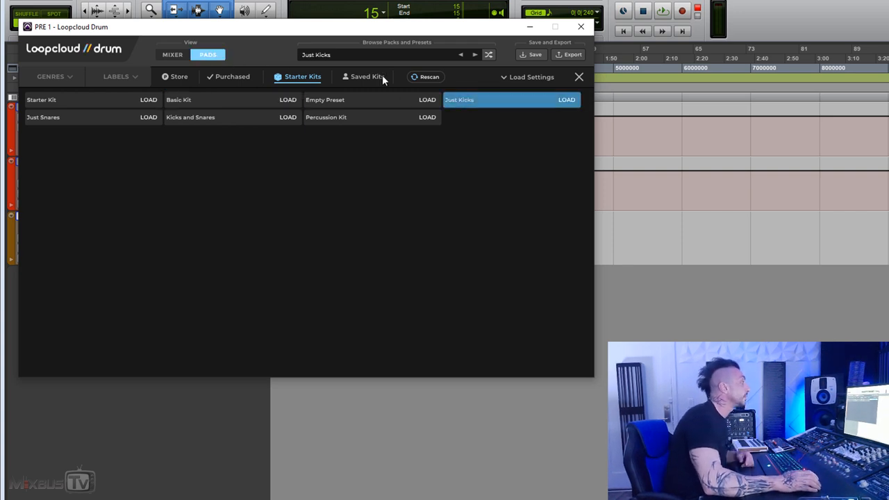
pyautogui.click(566, 99)
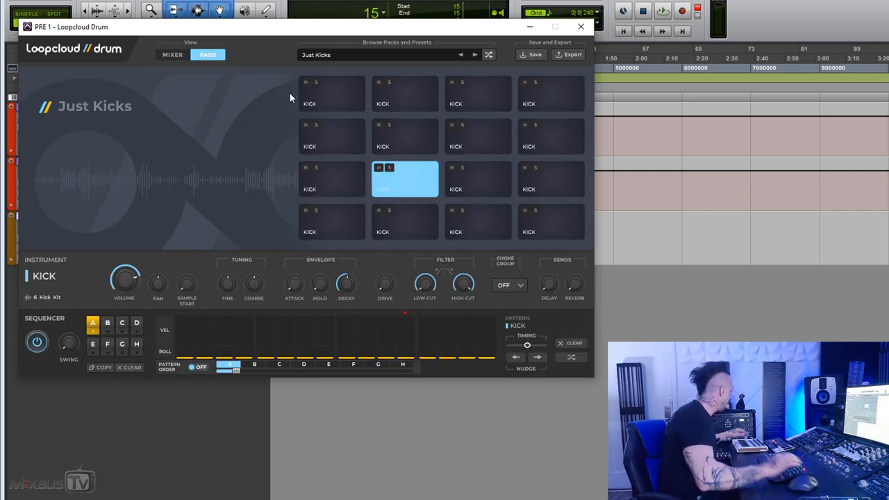
pyautogui.click(551, 178)
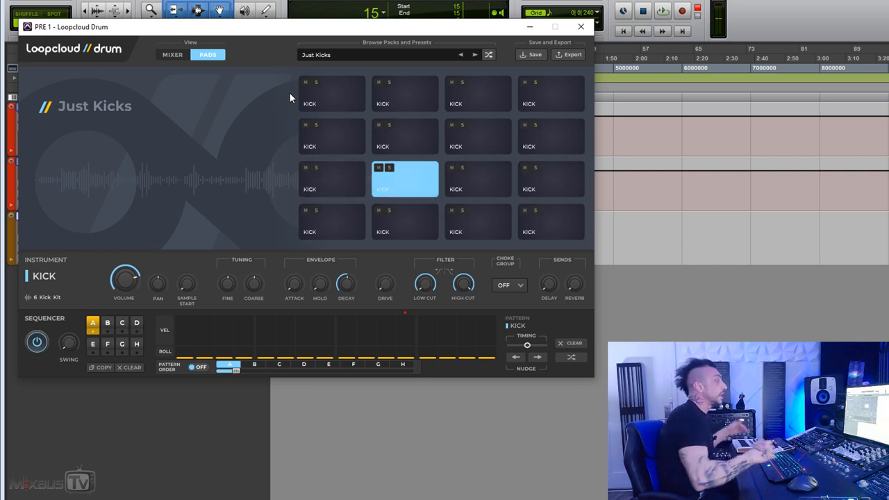
pyautogui.click(331, 94)
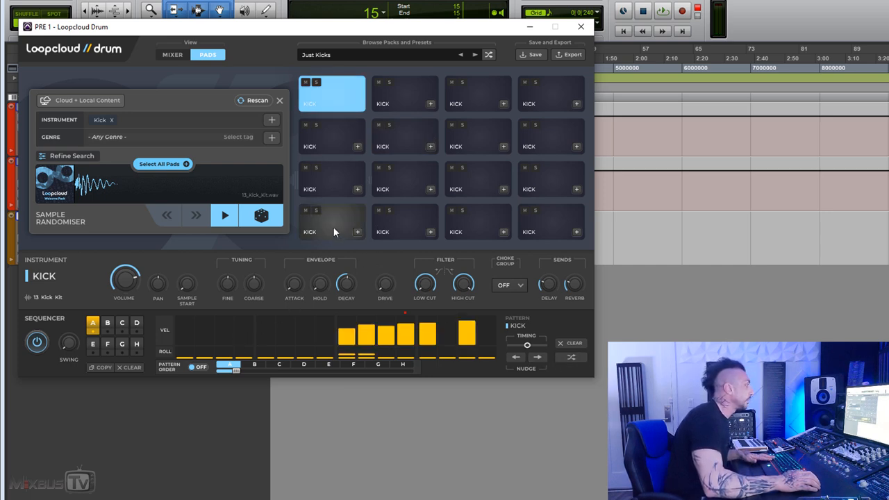
pyautogui.click(332, 221)
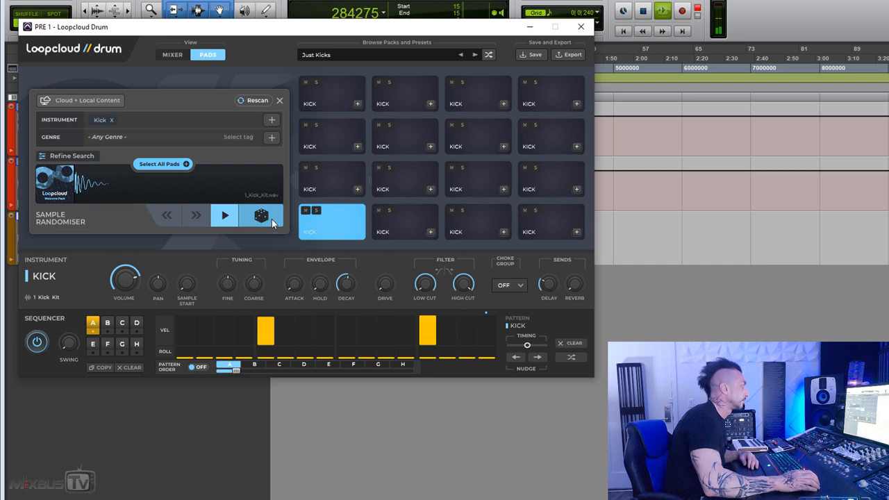
pyautogui.click(261, 216)
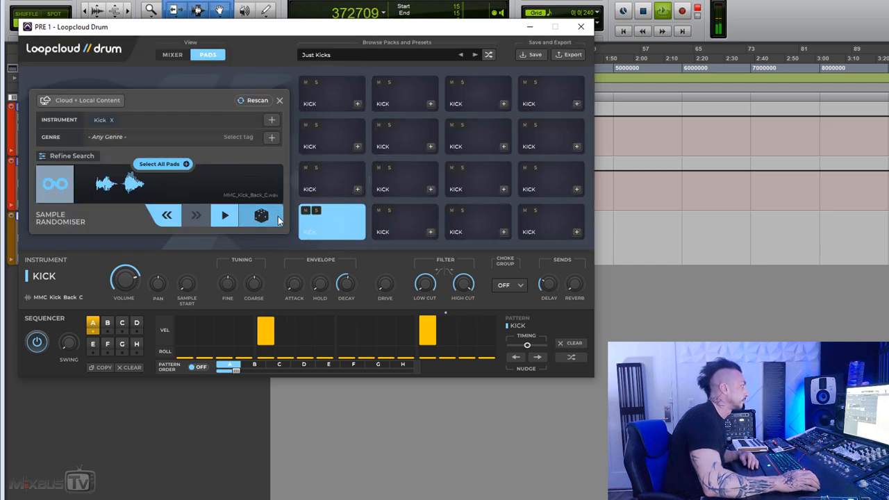
pyautogui.click(262, 215)
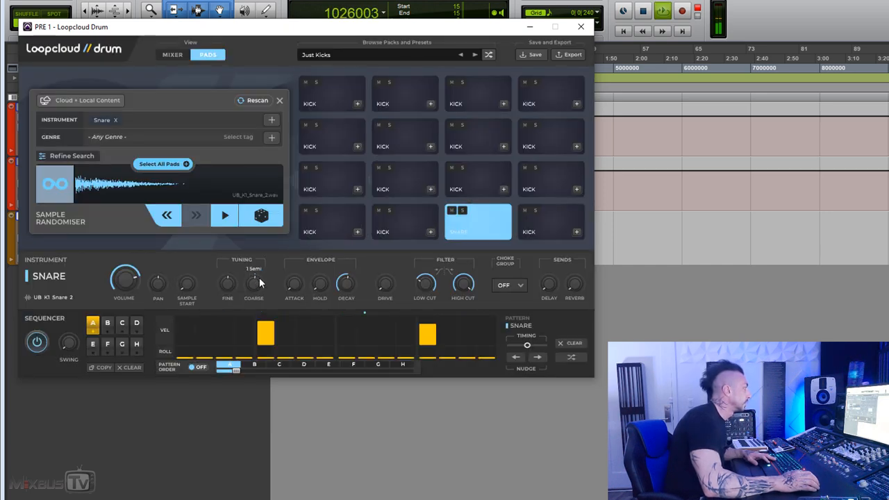
# Randomise the snare pad to CTA Cloud Snare Fx and nudge its Coarse tuning
pyautogui.click(260, 216)
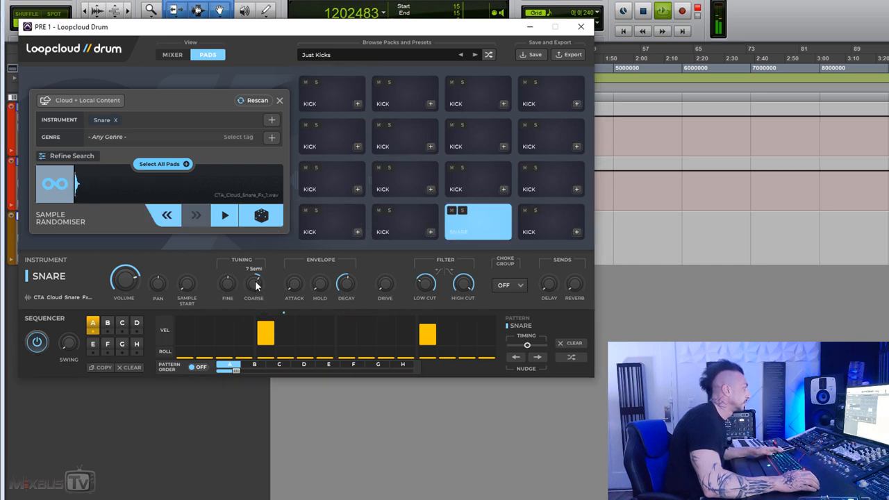
pyautogui.moveTo(255, 281); pyautogui.dragTo(255, 288)
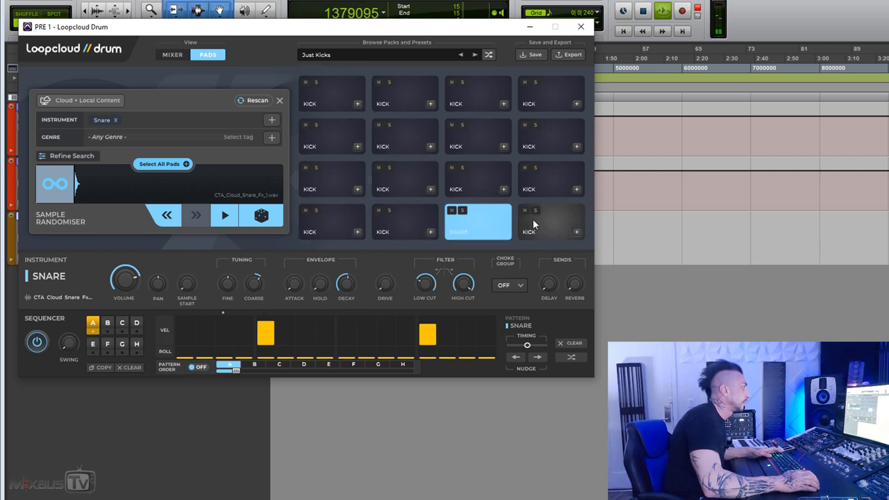
pyautogui.click(551, 222)
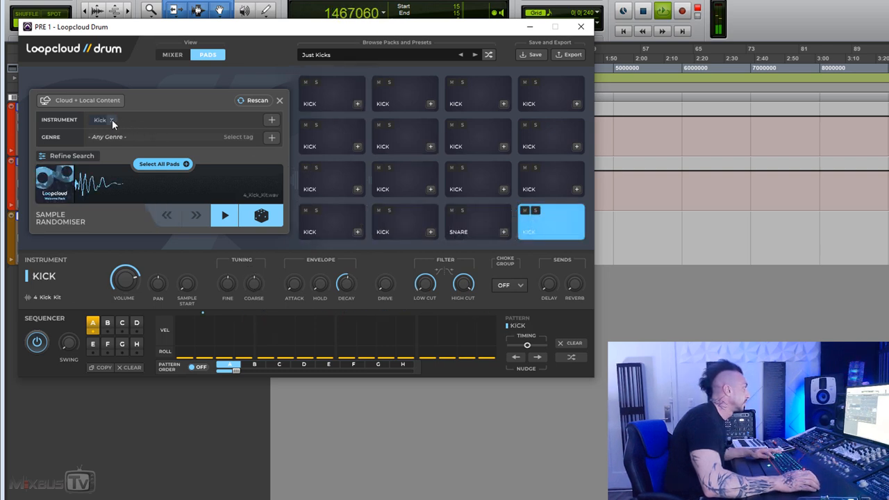
# Make the last pad a closed hi-hat with a random sample and shuffled pattern
pyautogui.click(101, 119)
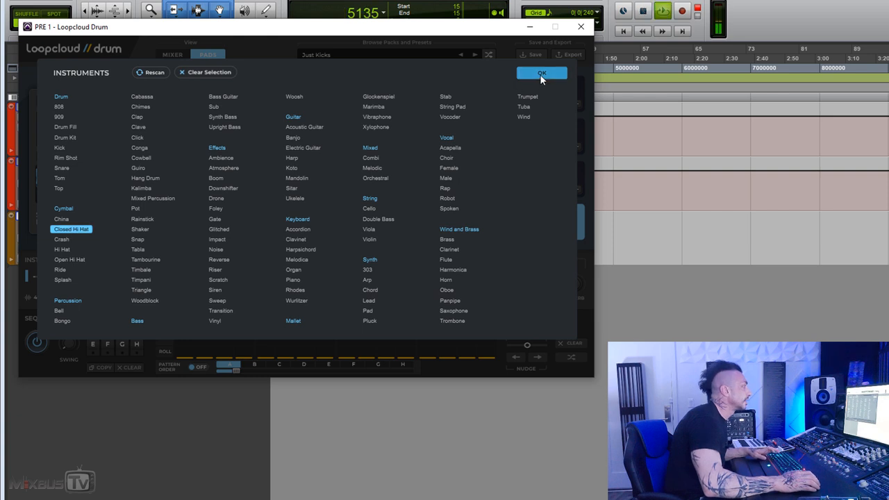
pyautogui.click(542, 73)
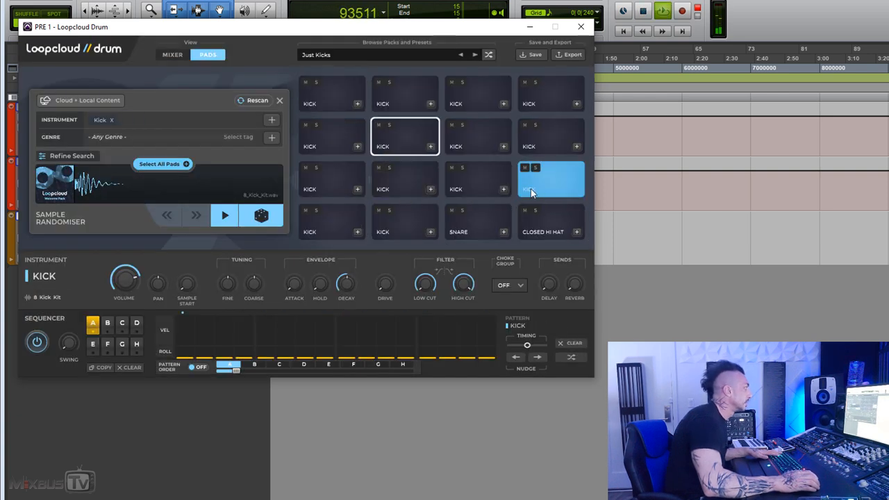
pyautogui.click(549, 223)
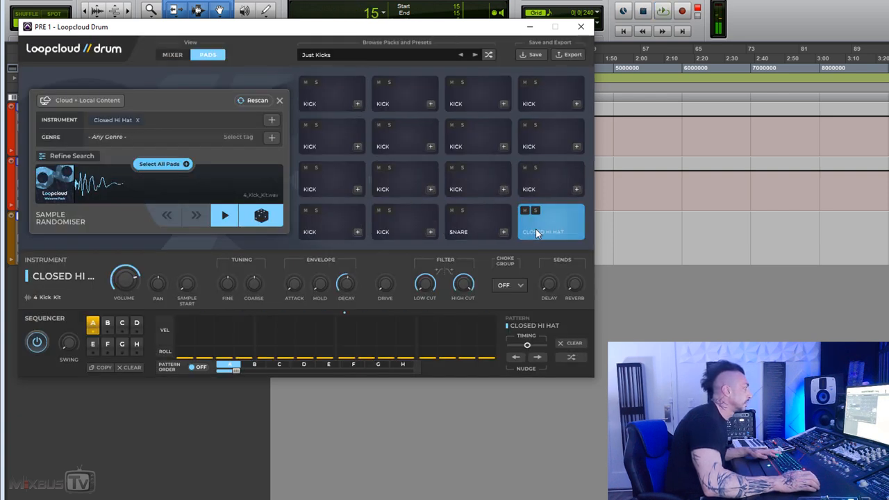
pyautogui.click(571, 357)
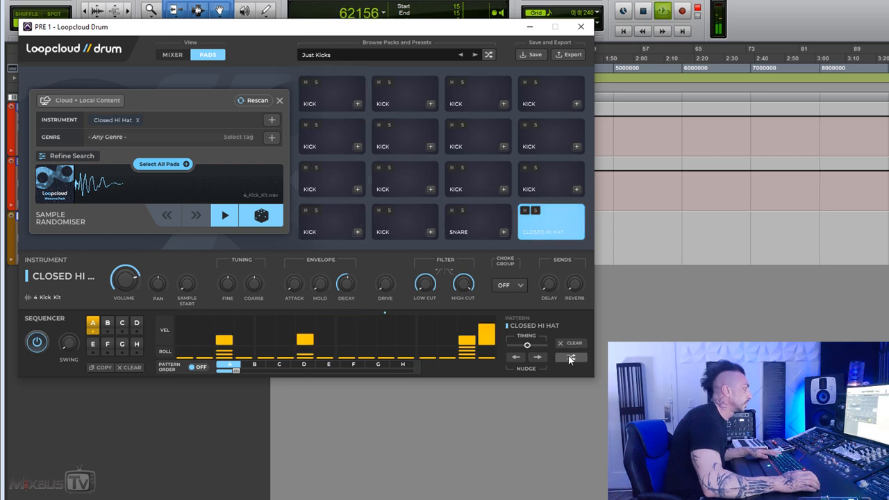
pyautogui.click(262, 215)
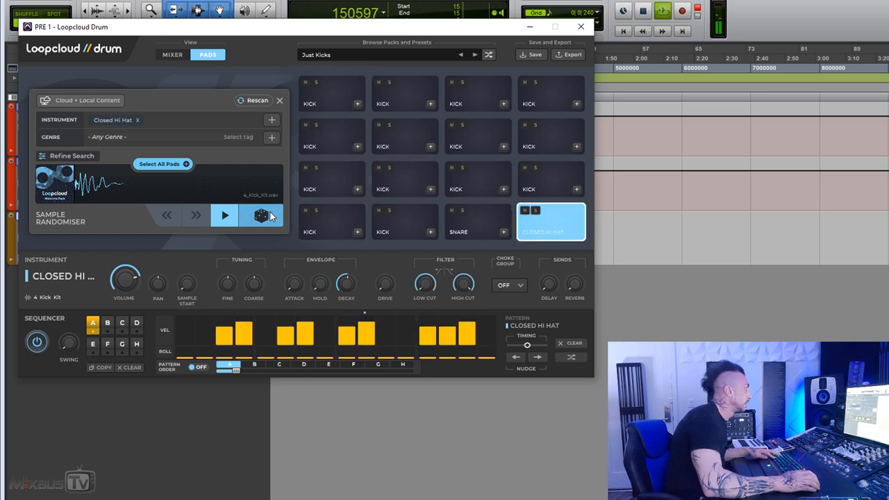
pyautogui.click(261, 215)
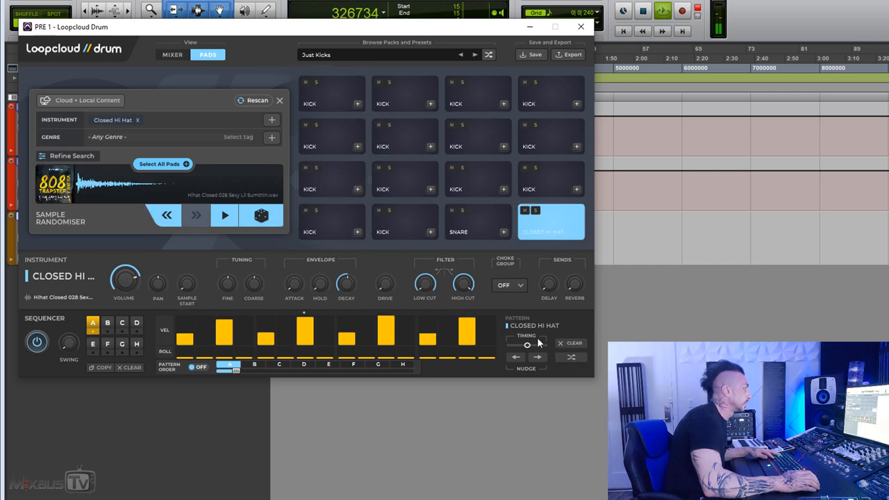
pyautogui.click(572, 357)
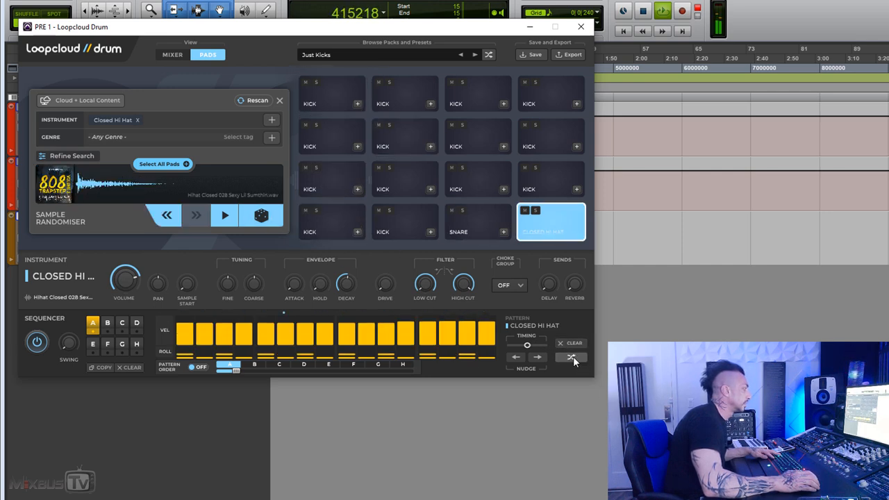
pyautogui.click(571, 357)
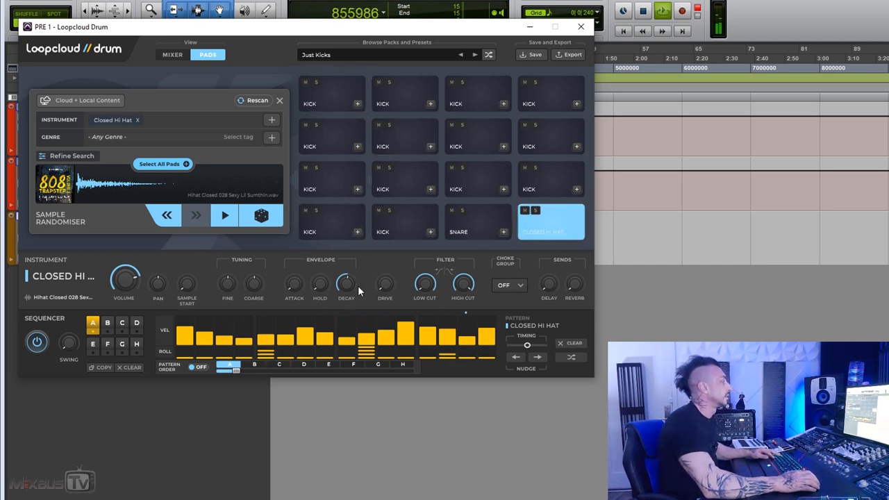
# Select all sixteen pads and randomise their samples with the dice
pyautogui.click(162, 164)
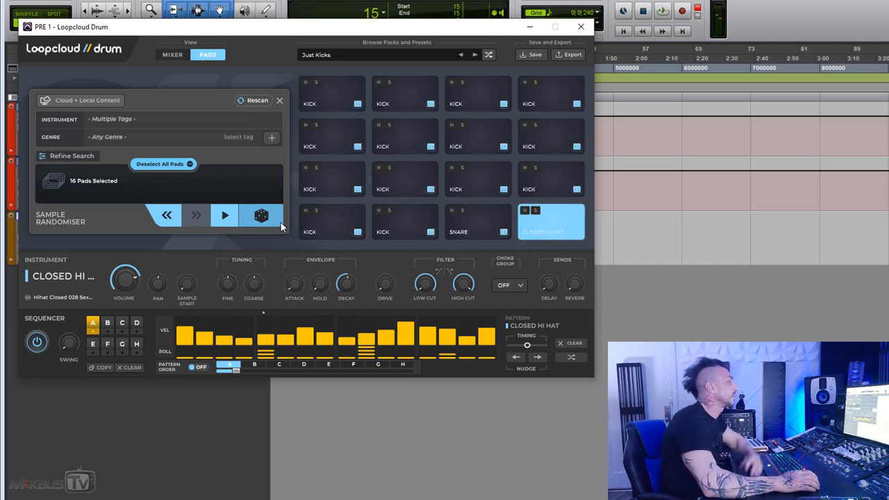
pyautogui.click(261, 215)
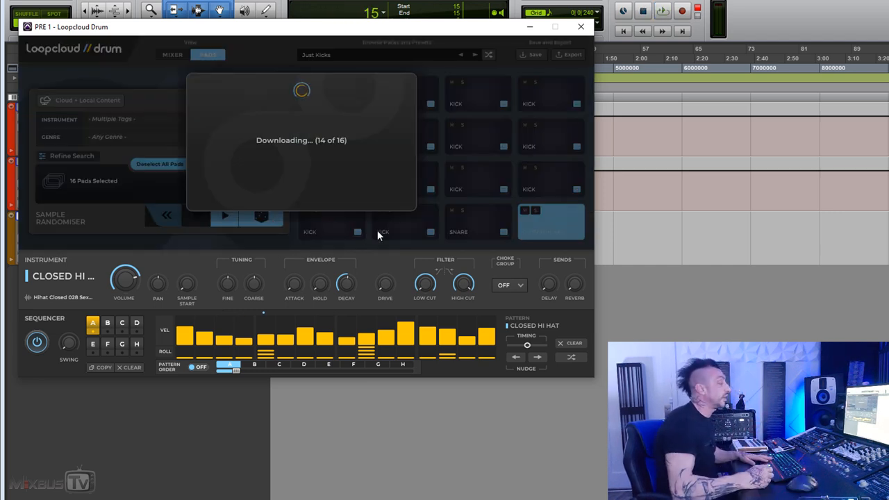